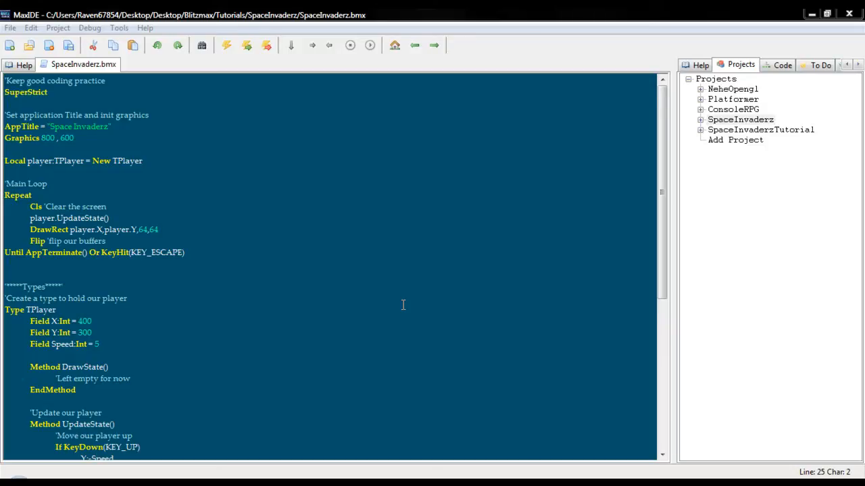
pyautogui.moveTo(269, 305)
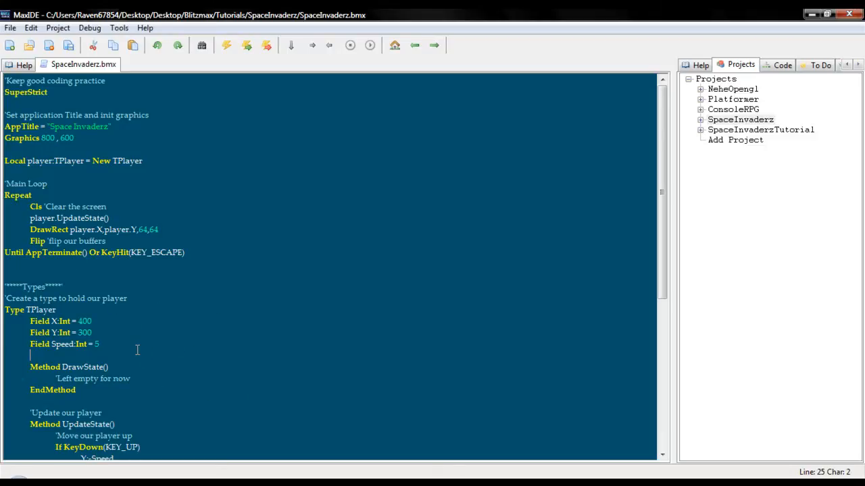
pyautogui.moveTo(111, 353)
pyautogui.write("'")
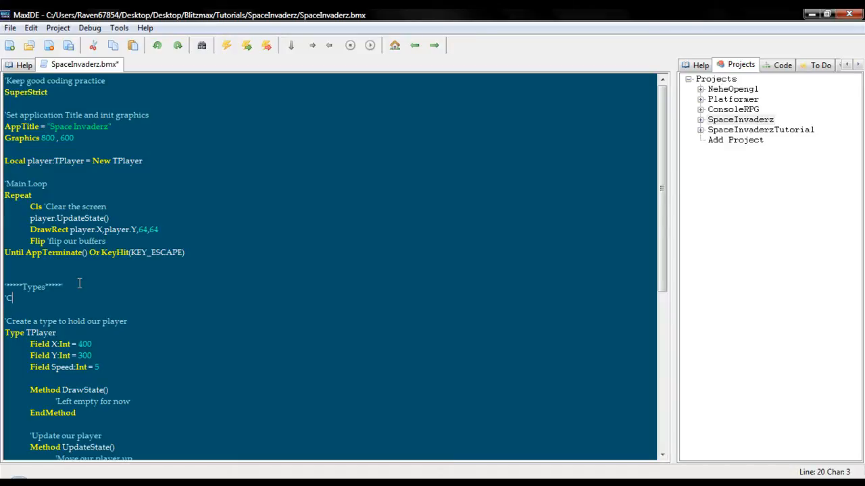
# Step: Add an empty Type TEntityObject block under a 'Create a generic type for all other types' comment
pyautogui.write('Create a ge')
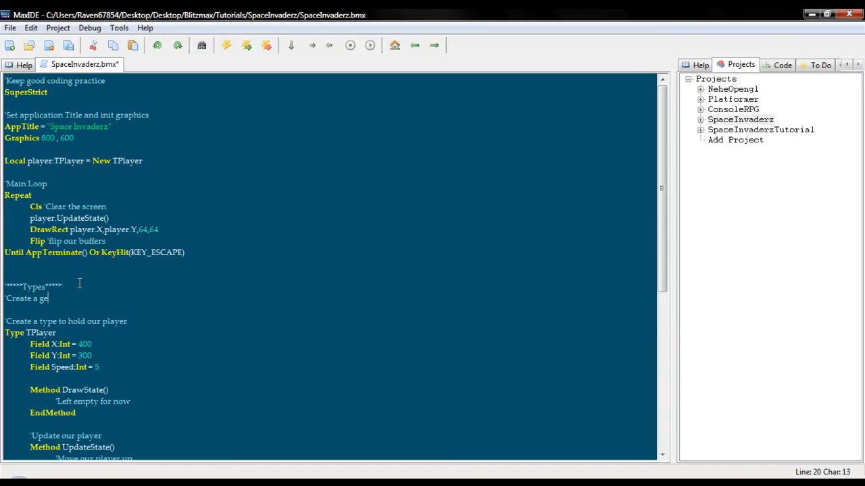
pyautogui.write('neric')
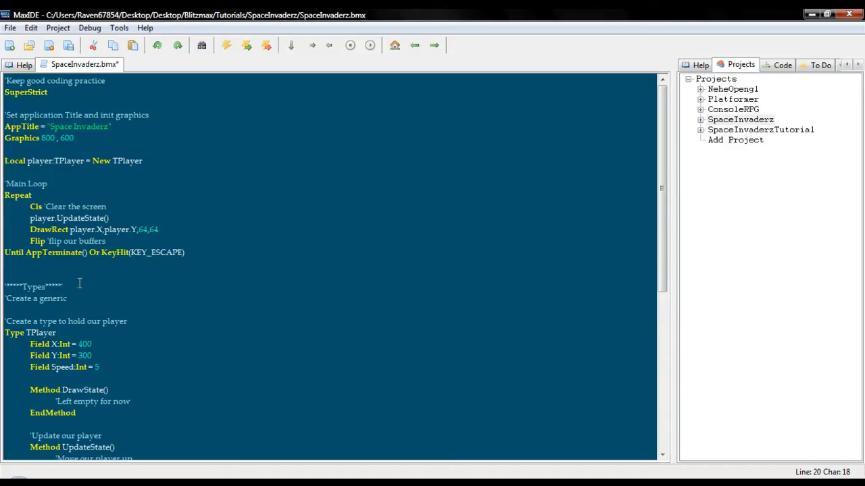
pyautogui.write('type for all other types')
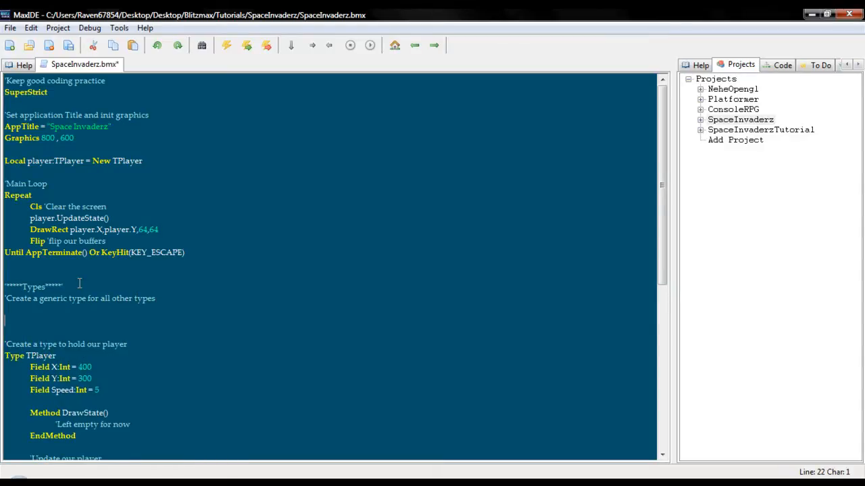
pyautogui.write('Type')
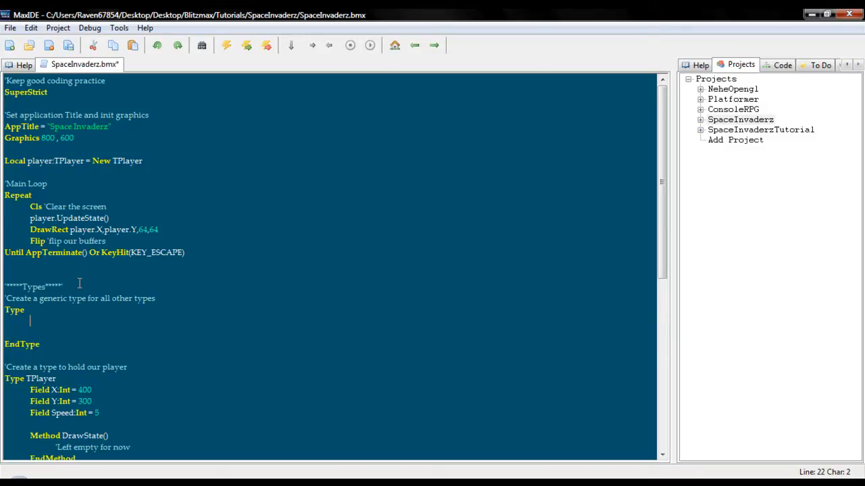
pyautogui.write('TEntityObject')
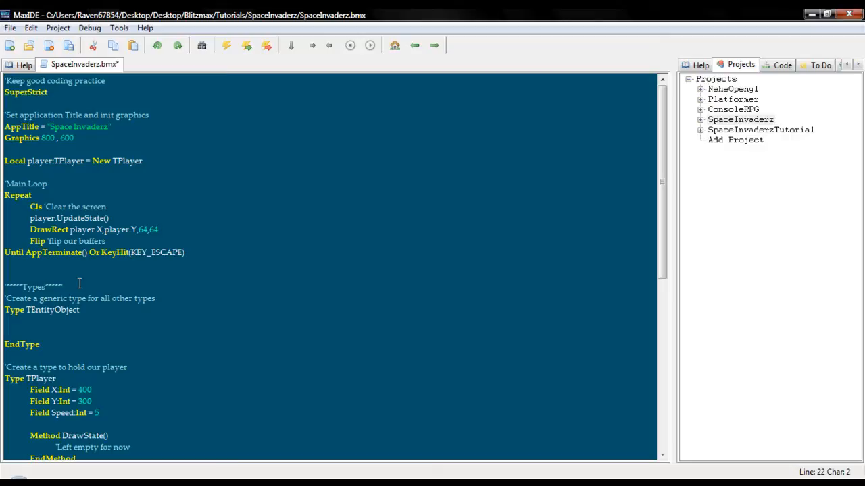
# Step: Cut the X, Y and Speed Field lines from TPlayer into TEntityObject and save
pyautogui.scroll(-3)
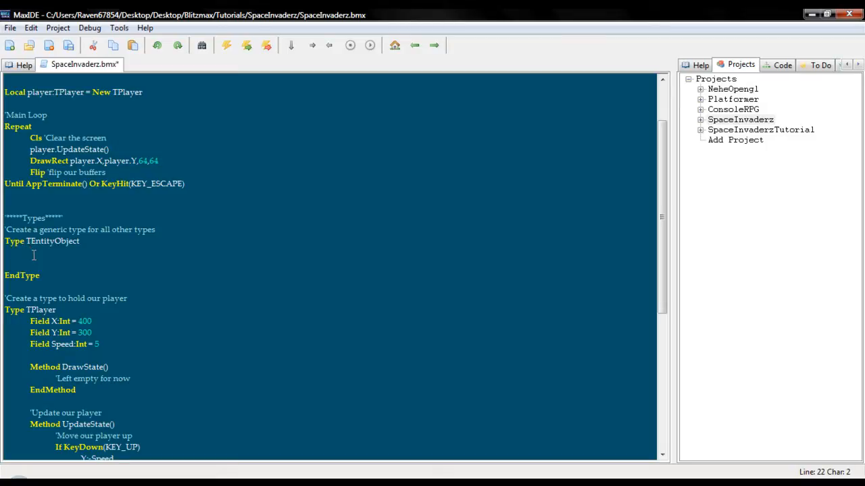
pyautogui.moveTo(101, 310)
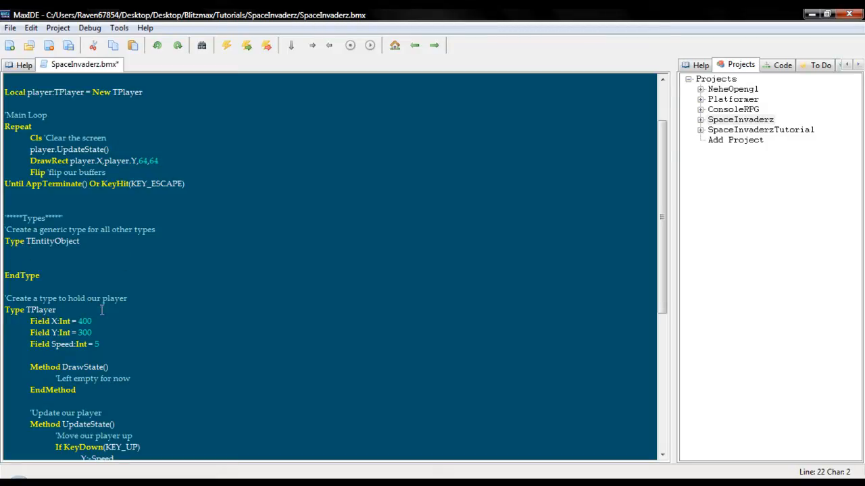
pyautogui.scroll(-3)
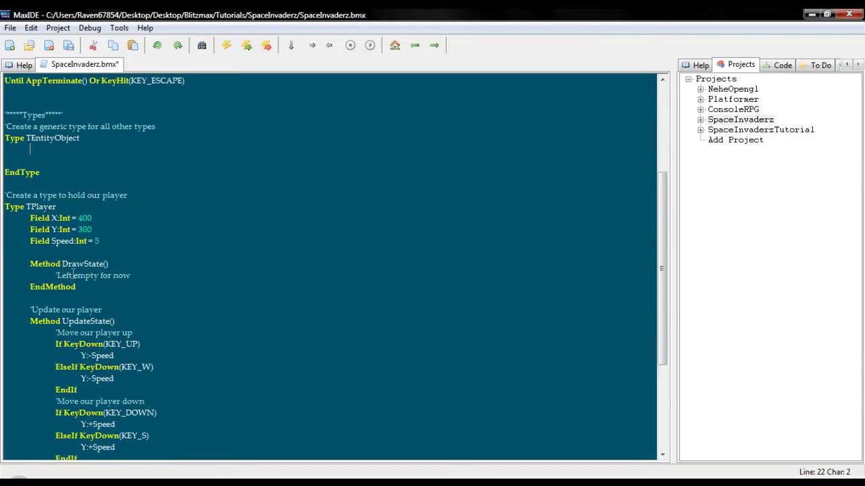
pyautogui.scroll(3)
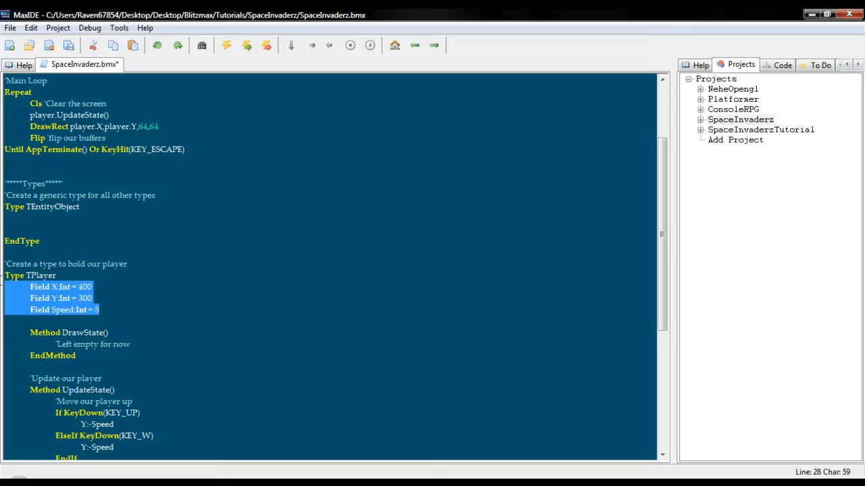
pyautogui.click(47, 201)
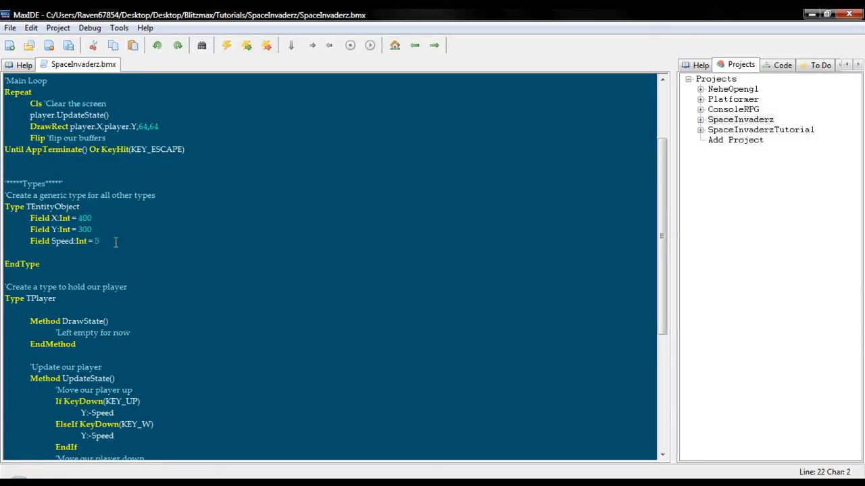
# Step: Add an empty DrawState() method with a 'Draw Entity comment inside TEntityObject
pyautogui.press('Return')
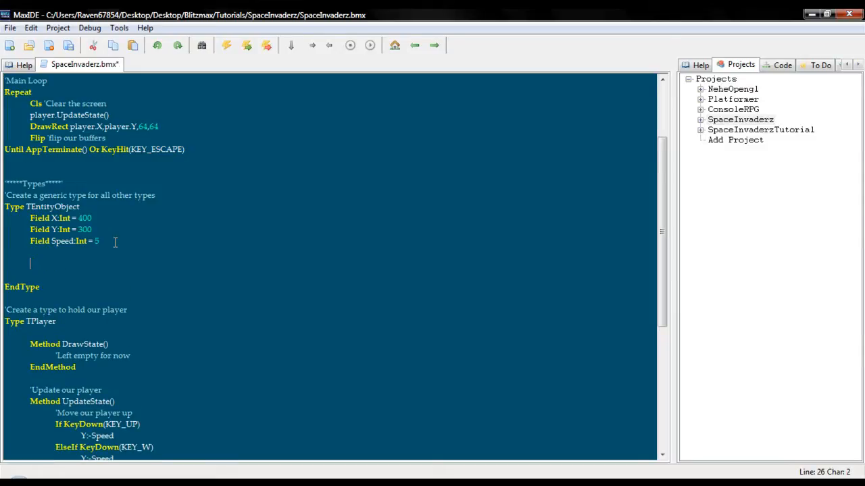
pyautogui.write("'Draw Entity")
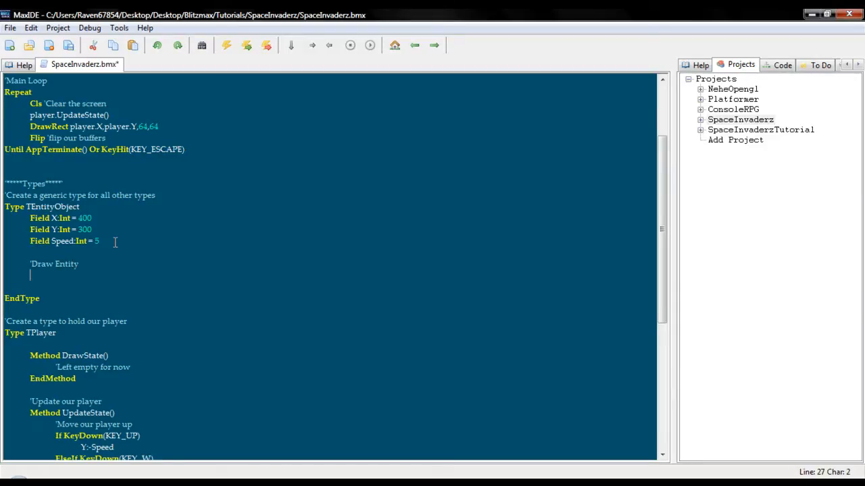
pyautogui.write('method DrawState(')
pyautogui.write('EndMethod')
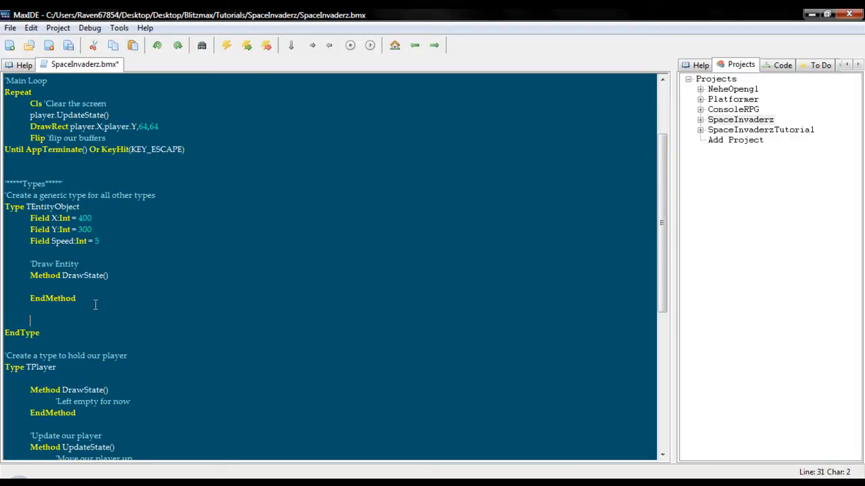
# Step: Add Method UpdateState() Abstract with an 'Update Entity comment
pyautogui.write("'up")
pyautogui.write('M')
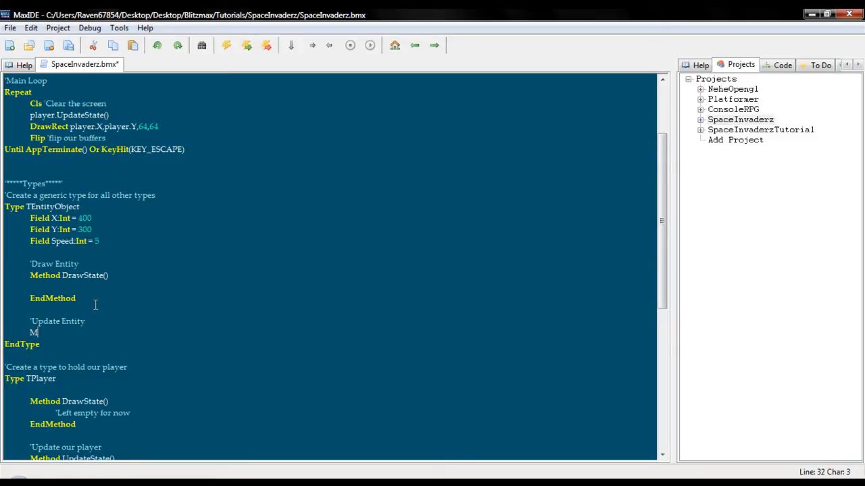
pyautogui.write('ethod')
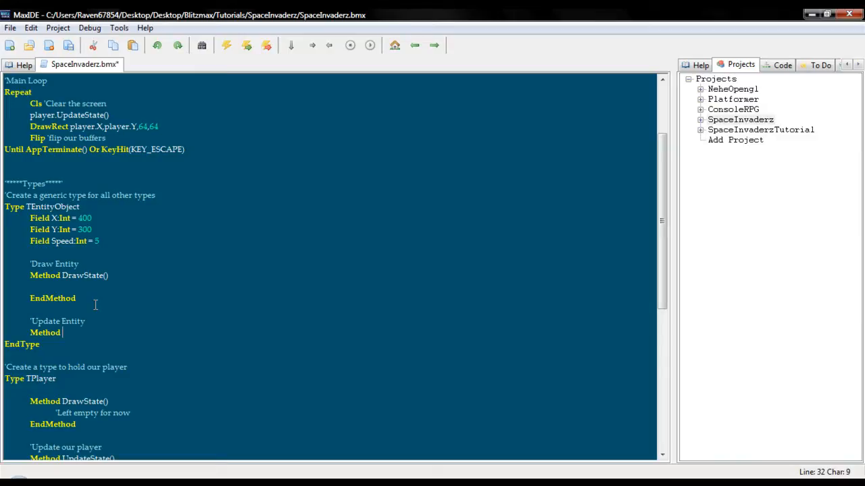
pyautogui.write('UpdateS')
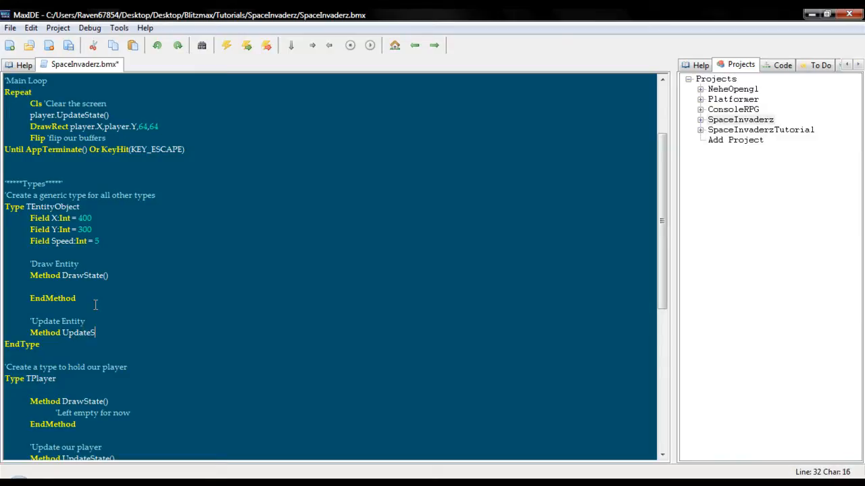
pyautogui.write('() Abstract')
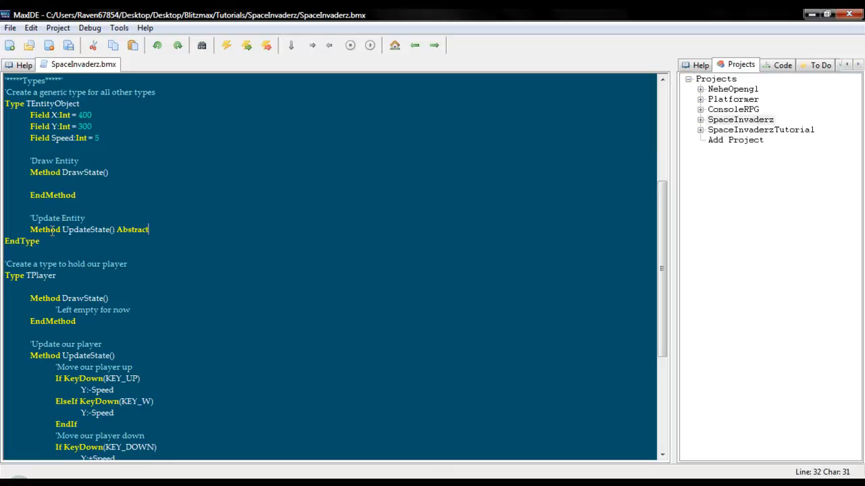
pyautogui.moveTo(170, 200)
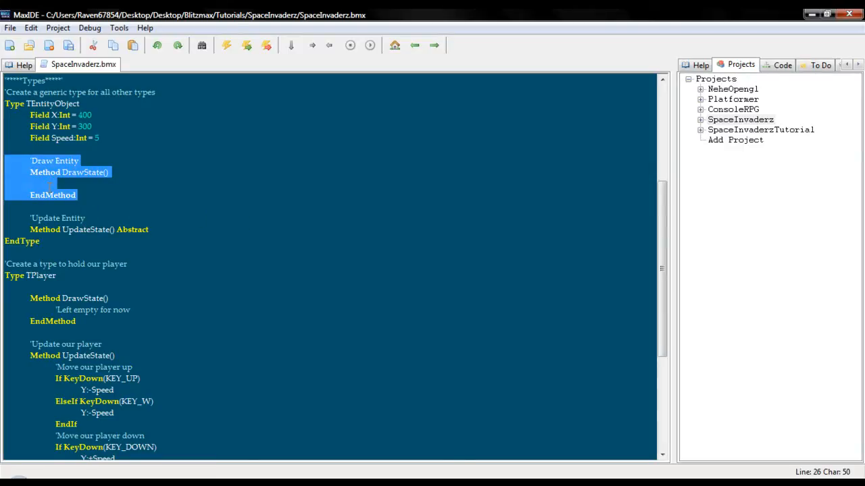
# Step: Delete TPlayer's DrawState method, add Extends TEntityObject, then build, run and close the game
pyautogui.click(93, 351)
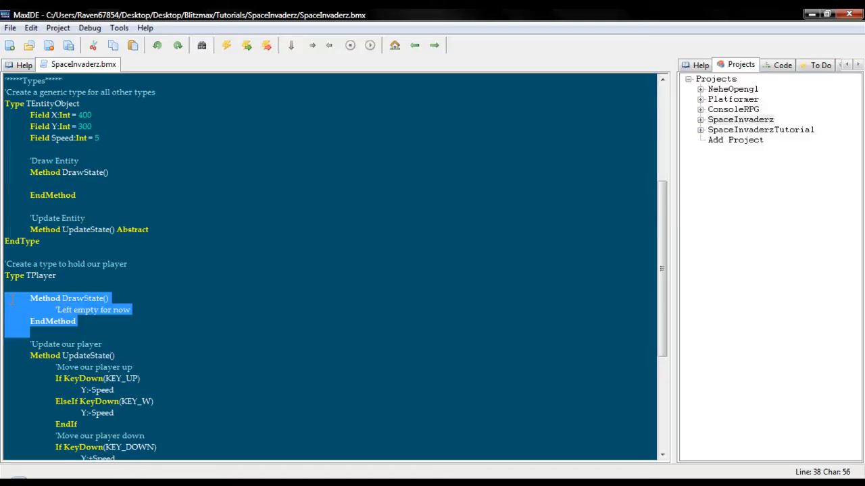
pyautogui.press('Delete')
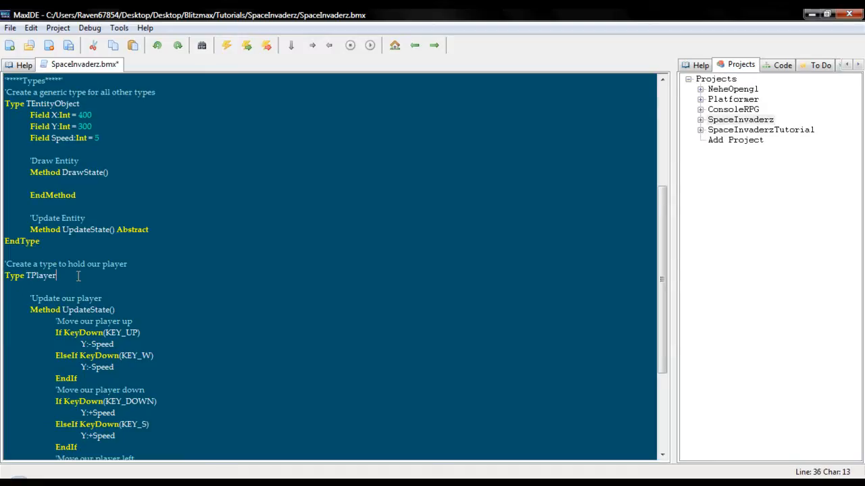
pyautogui.write('Extends')
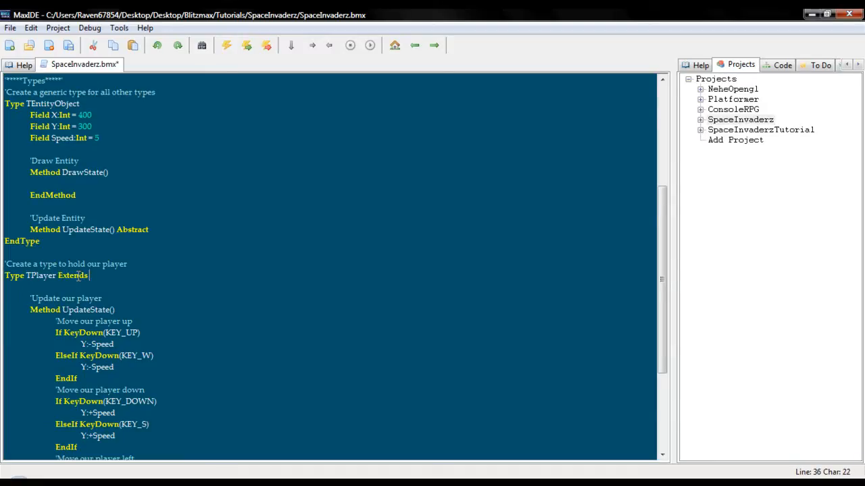
pyautogui.write('TEnity')
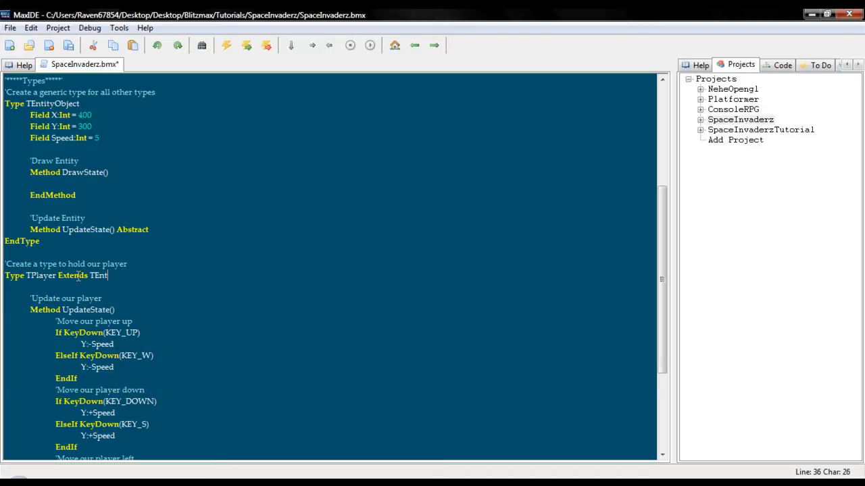
pyautogui.write('ityObject')
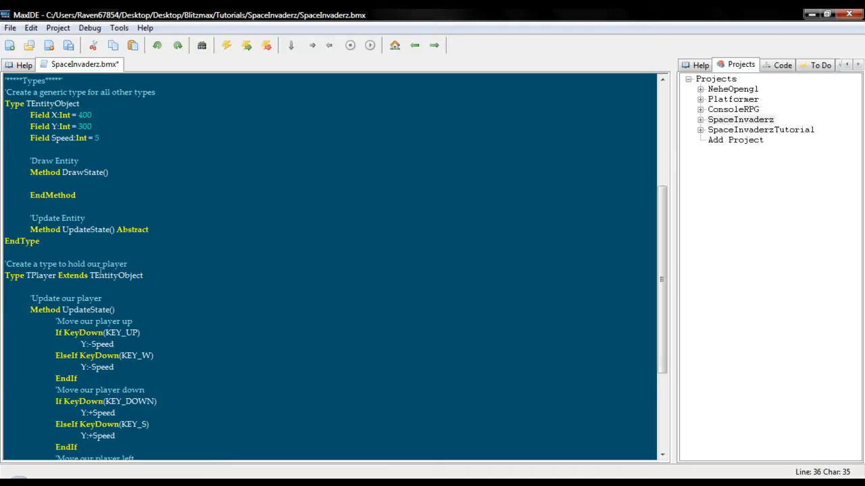
pyautogui.click(226, 45)
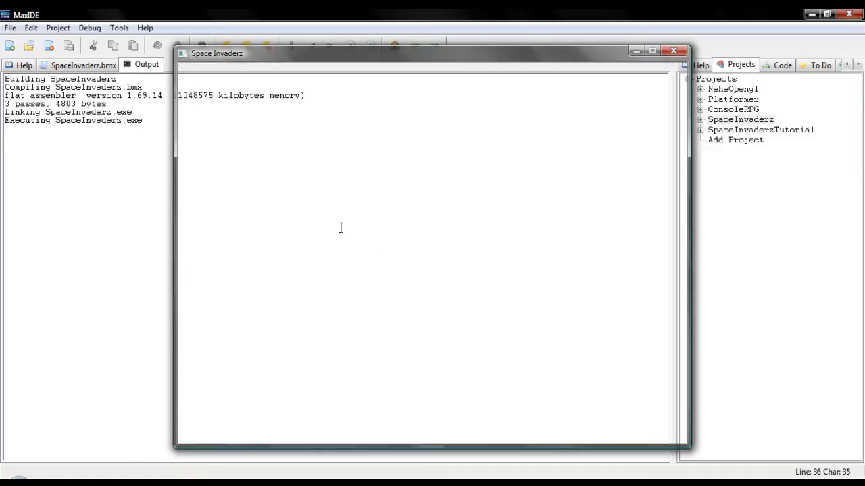
pyautogui.click(673, 50)
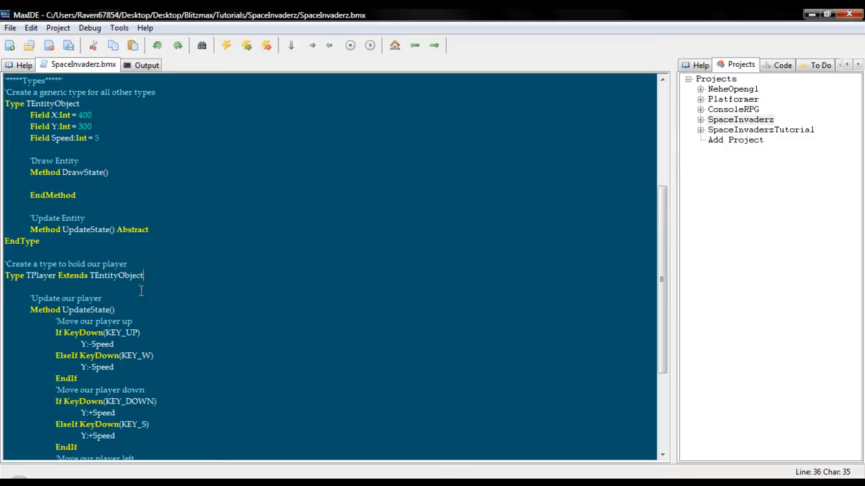
# Step: Confirm player.png is in the project's data folder, then close Explorer
pyautogui.scroll(-3)
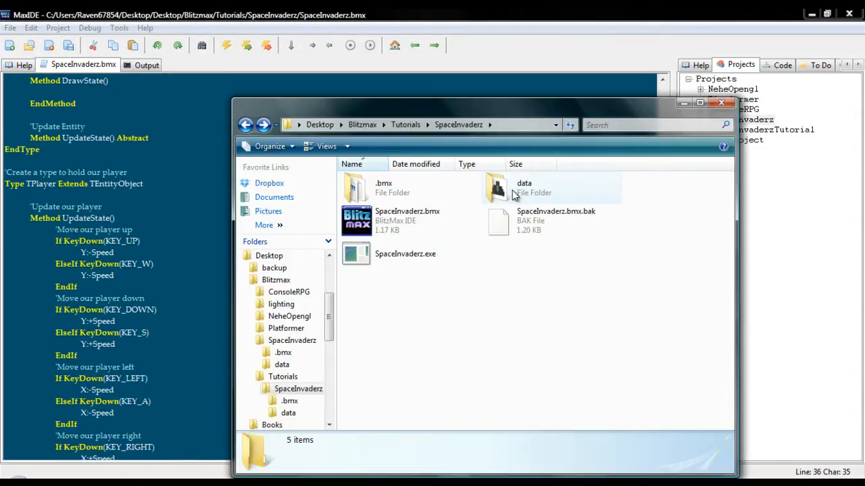
pyautogui.moveTo(513, 196)
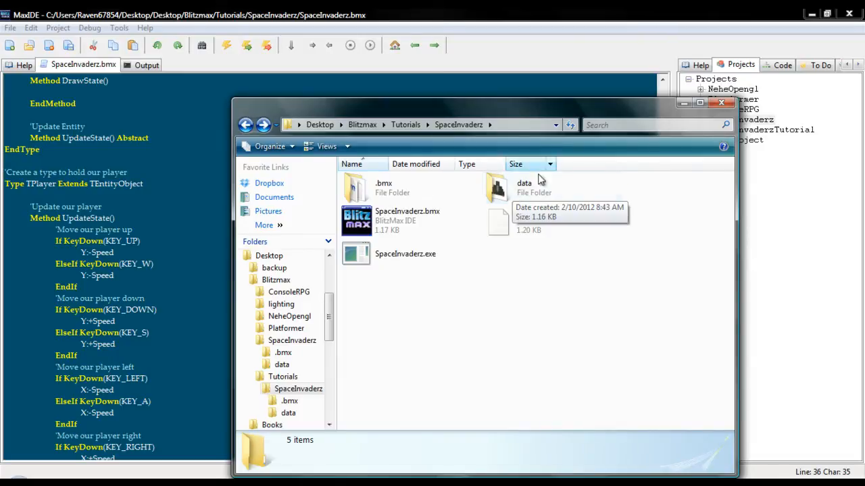
pyautogui.doubleClick(497, 188)
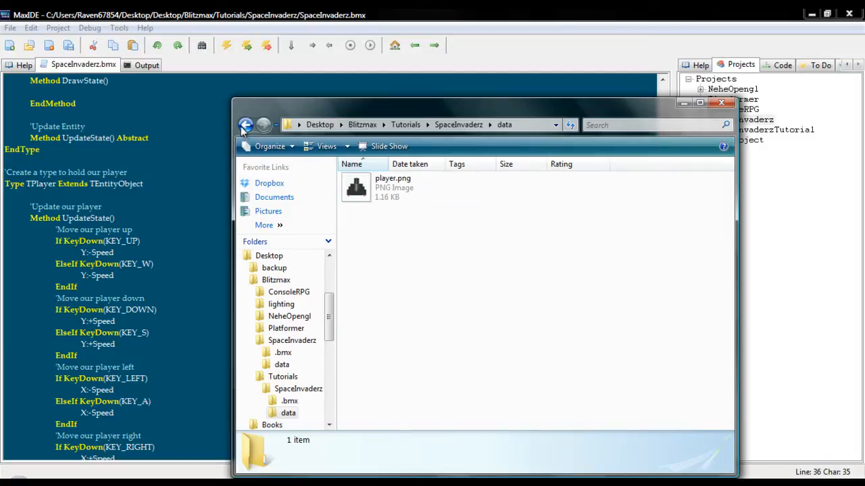
pyautogui.click(246, 125)
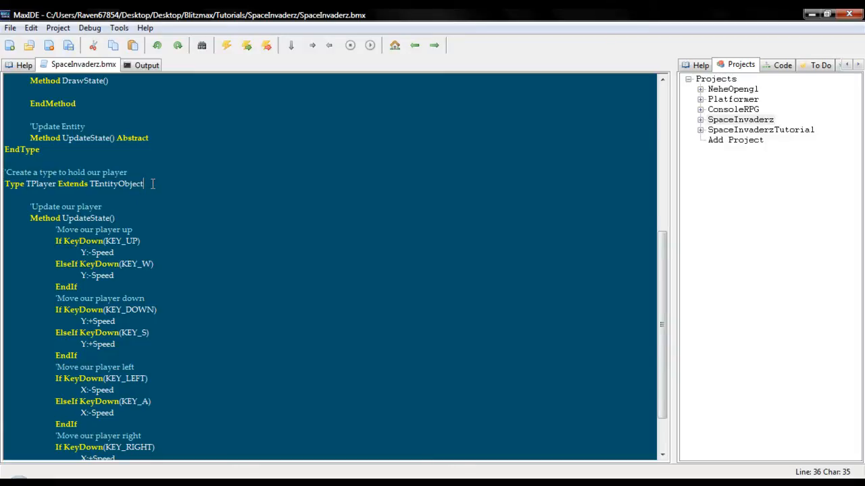
# Step: Add a comment and the Function Create:TPlayer(File:String, xStart, yStart) signature
pyautogui.write("'Createa")
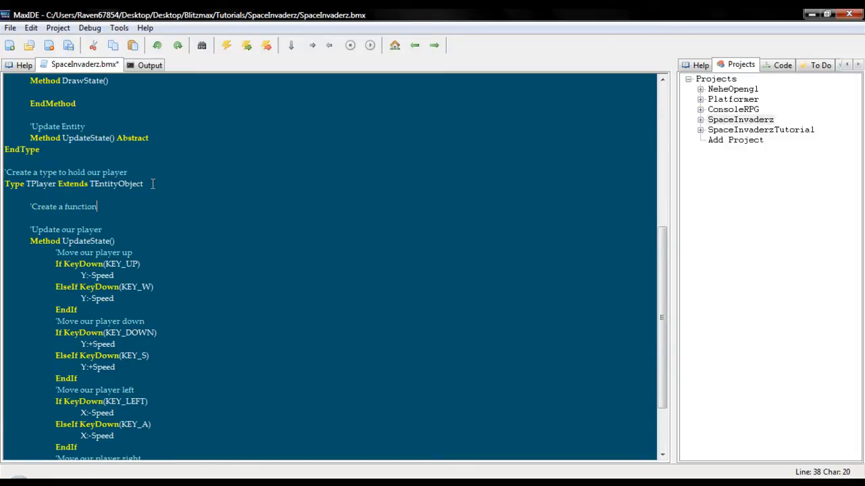
pyautogui.write('to')
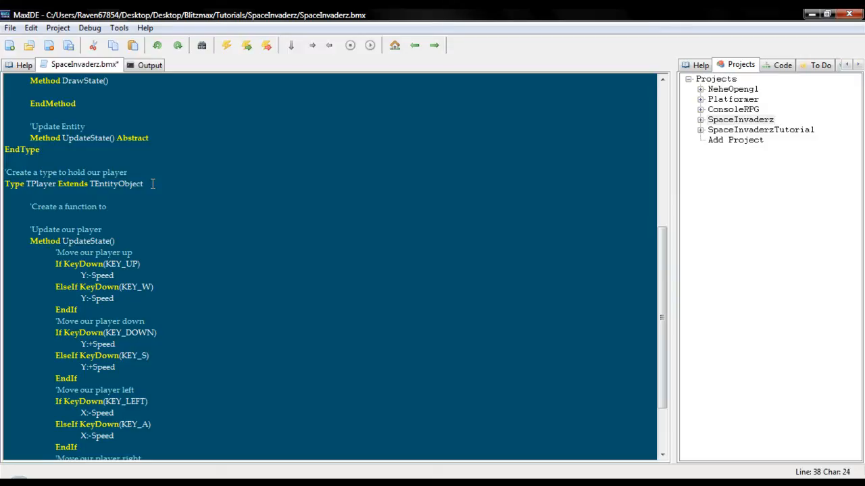
pyautogui.write('load our playe')
pyautogui.write('Function C')
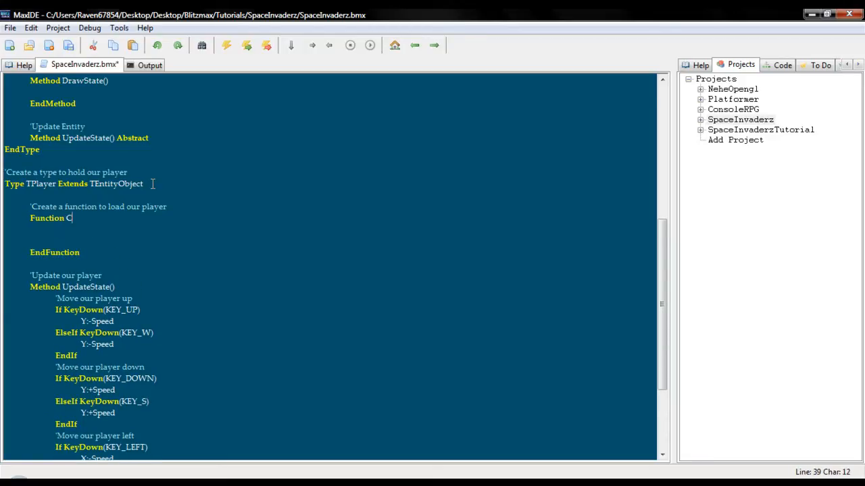
pyautogui.write('reate:TPlayer')
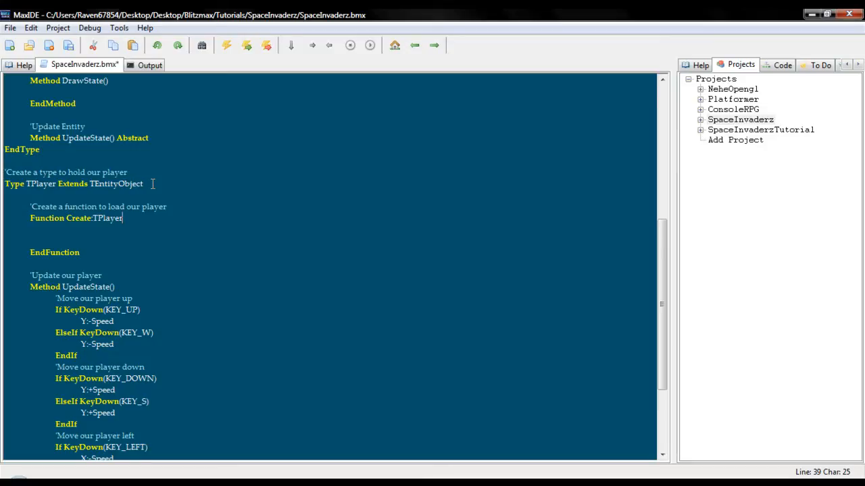
pyautogui.write('(')
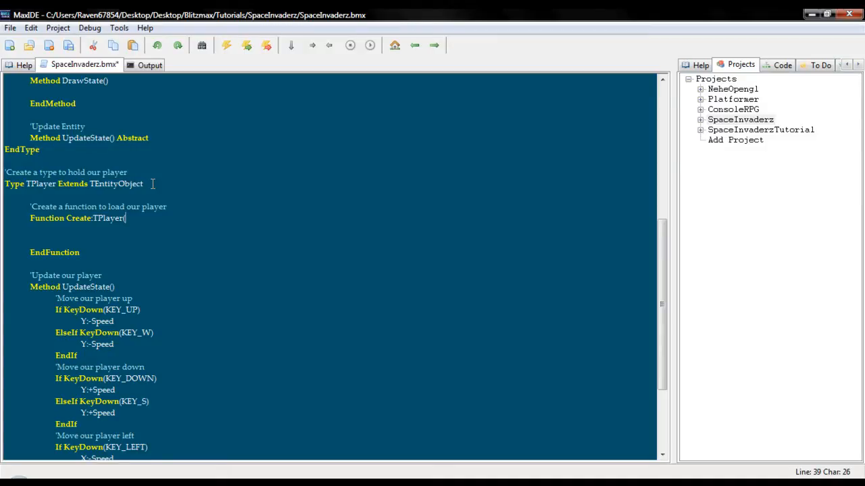
pyautogui.scroll(3)
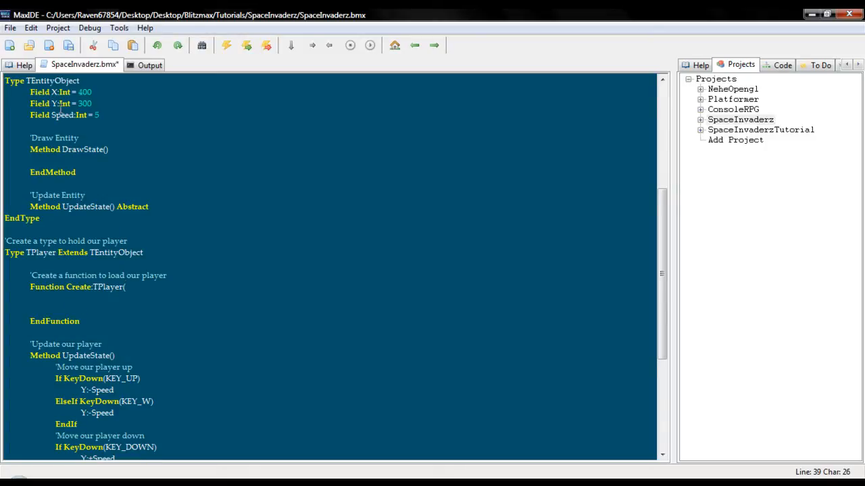
pyautogui.write('File:')
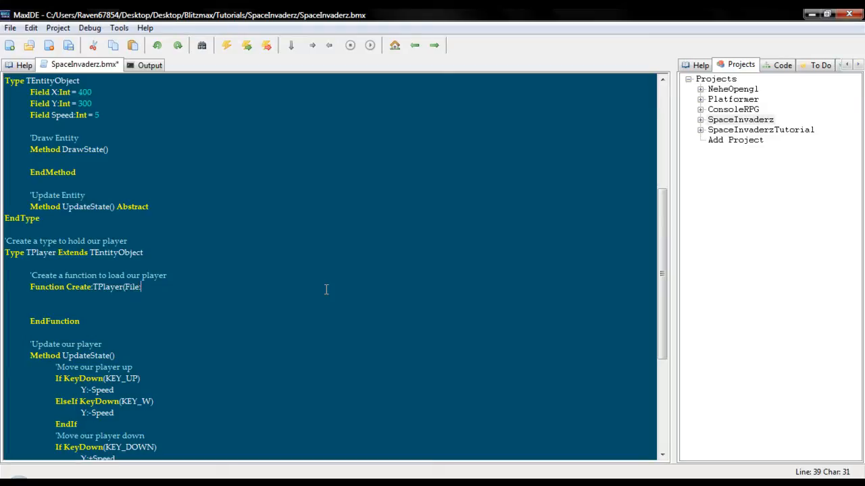
pyautogui.write('String')
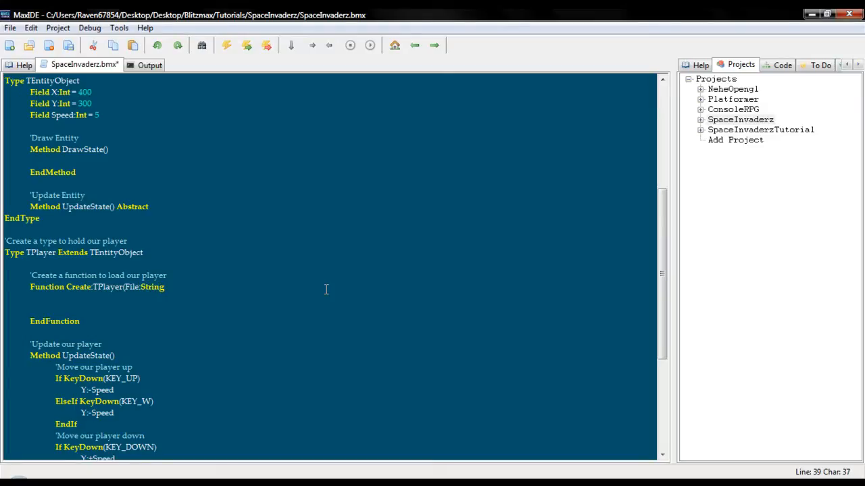
pyautogui.click(125, 286)
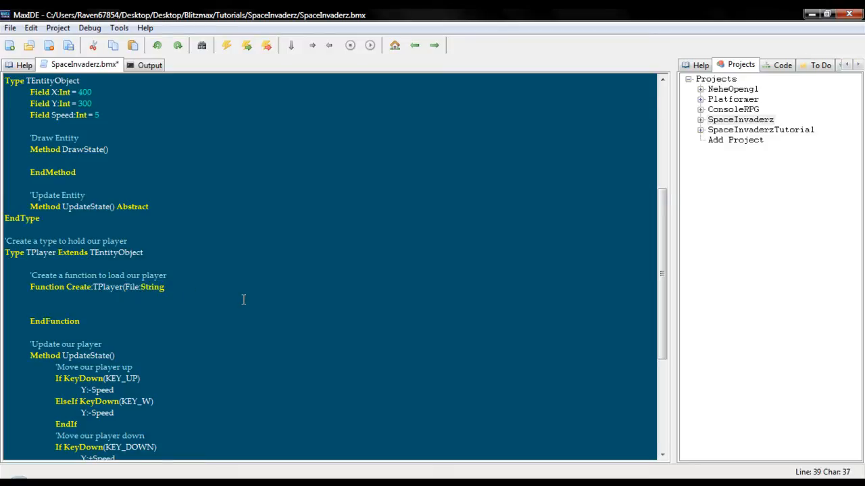
pyautogui.write('xStart, yStart)')
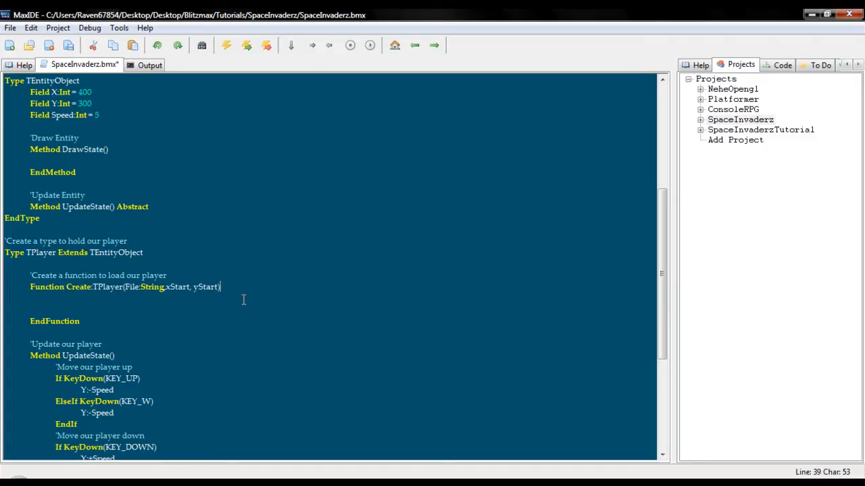
# Step: Fill the body with Local player:TPlayer = New TPlayer, player.X = xStart, player.Y = yStart
pyautogui.press('Return')
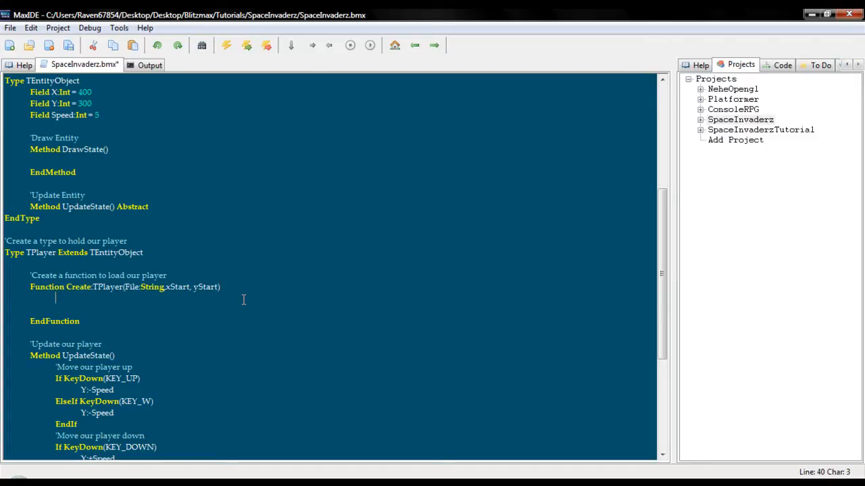
pyautogui.write('Local')
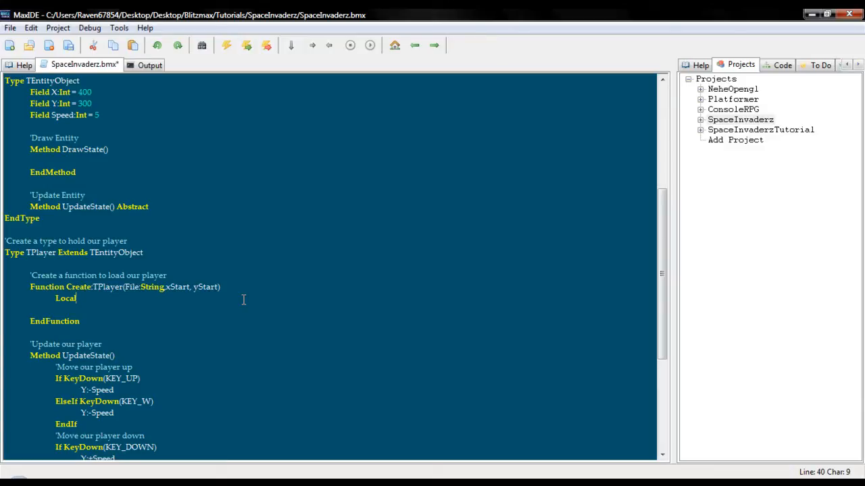
pyautogui.write('player:Tplayer =')
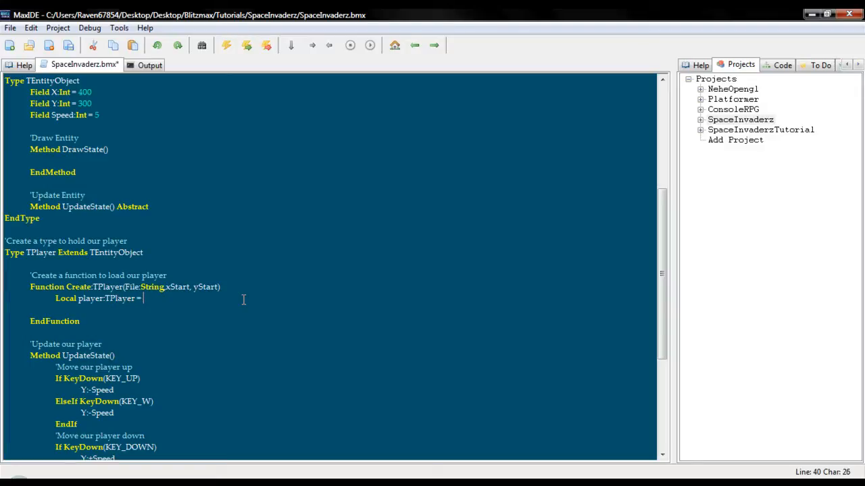
pyautogui.write('New TPlayer')
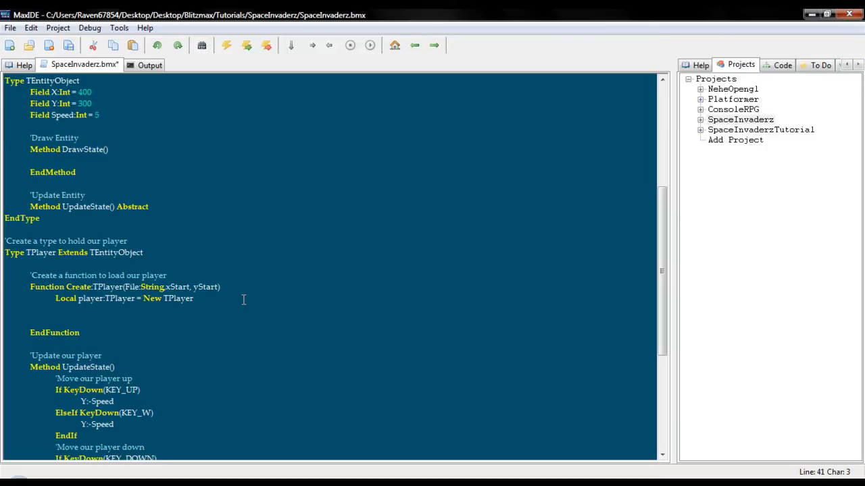
pyautogui.click(700, 64)
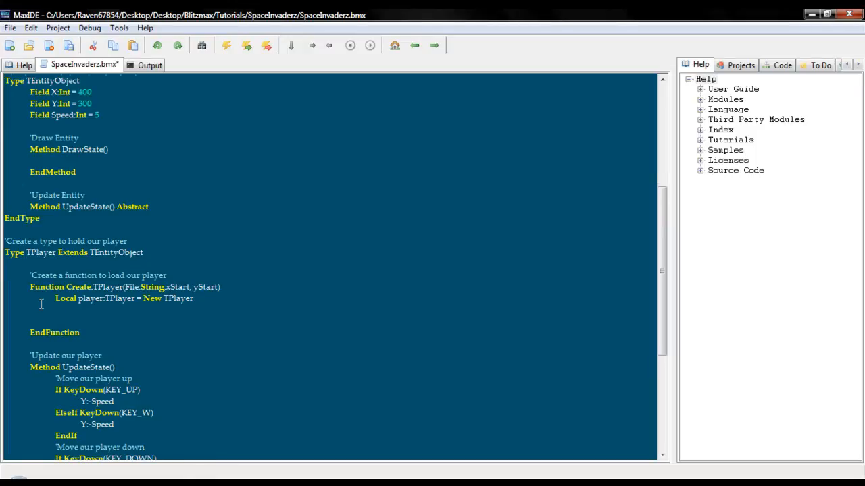
pyautogui.scroll(3)
pyautogui.write('P')
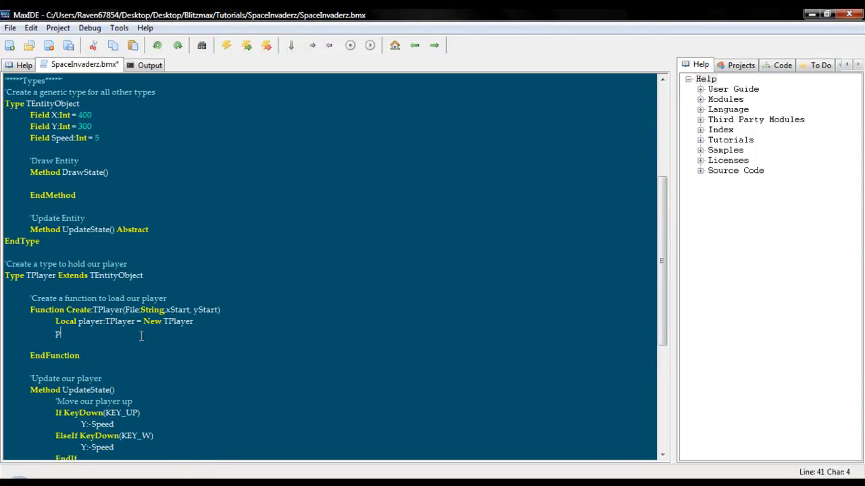
pyautogui.write('layer.X = xStart')
pyautogui.write('player')
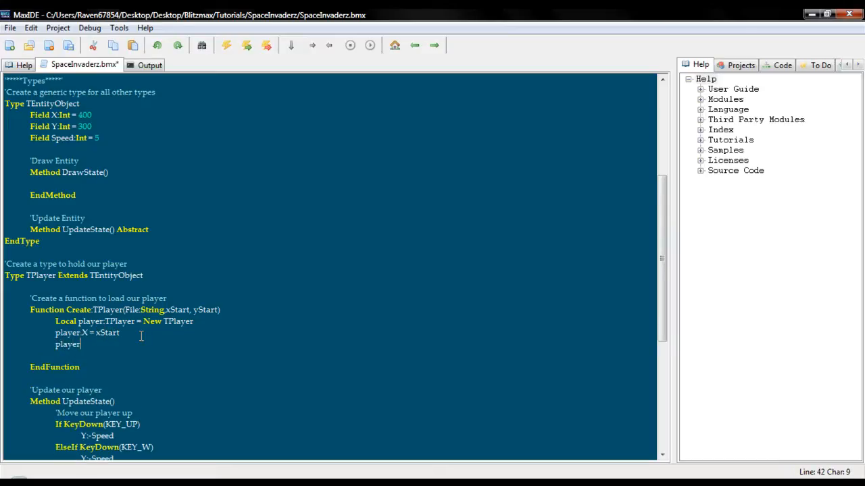
pyautogui.write('.Y = yStart')
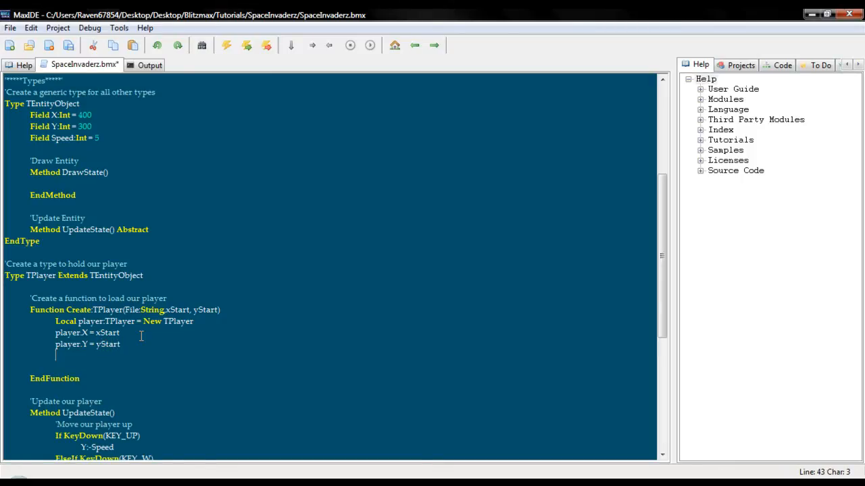
# Step: Add Field Image:TImage below Speed in TEntityObject
pyautogui.click(108, 138)
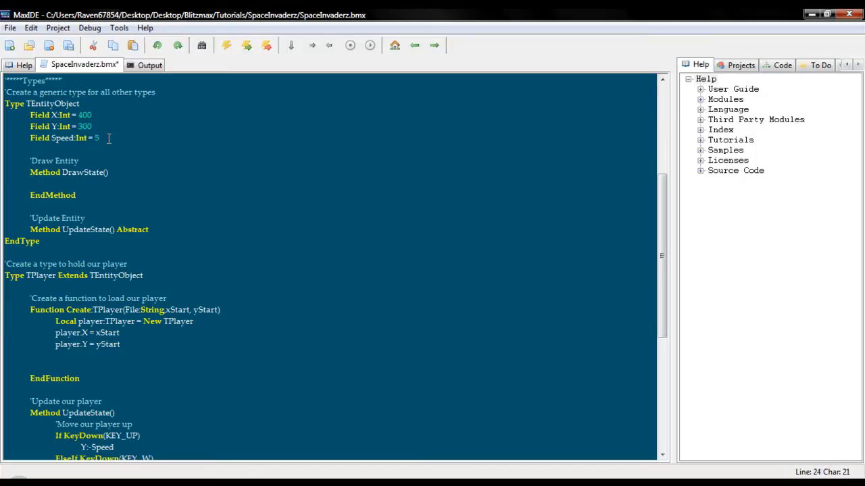
pyautogui.write('Field I')
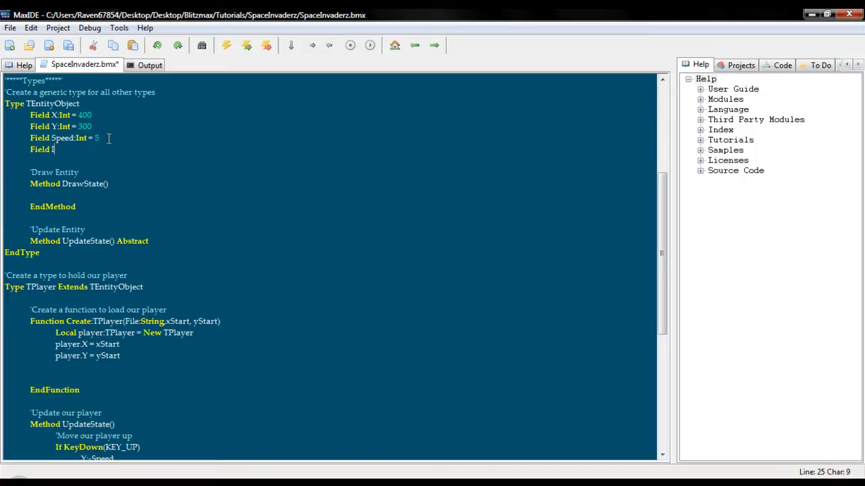
pyautogui.write('mage:TImage')
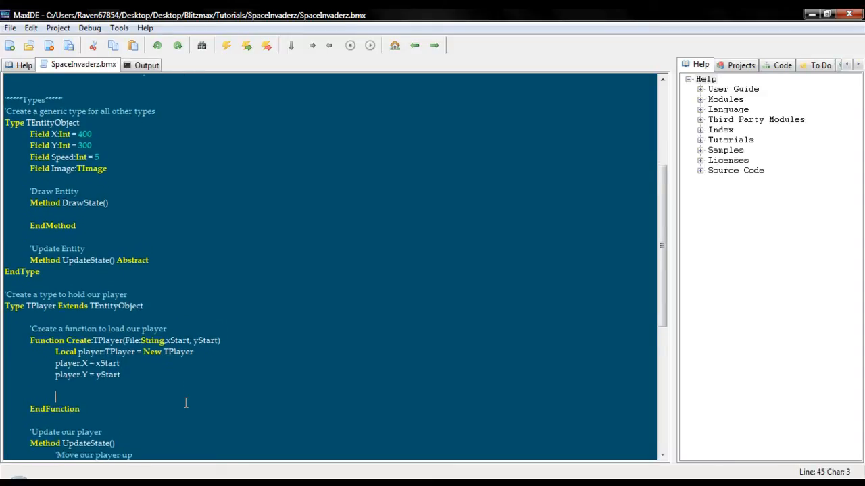
# Step: Set player.Image = LoadImage(File) inside the Create function
pyautogui.scroll(3)
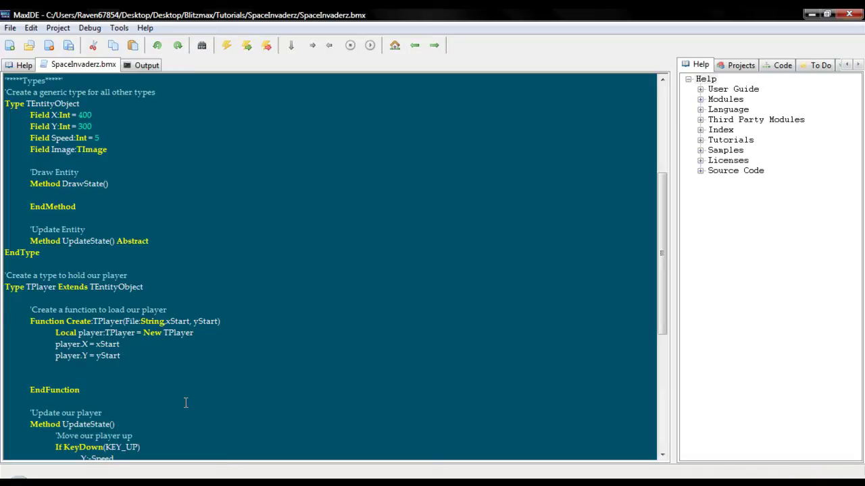
pyautogui.write('player.Ima')
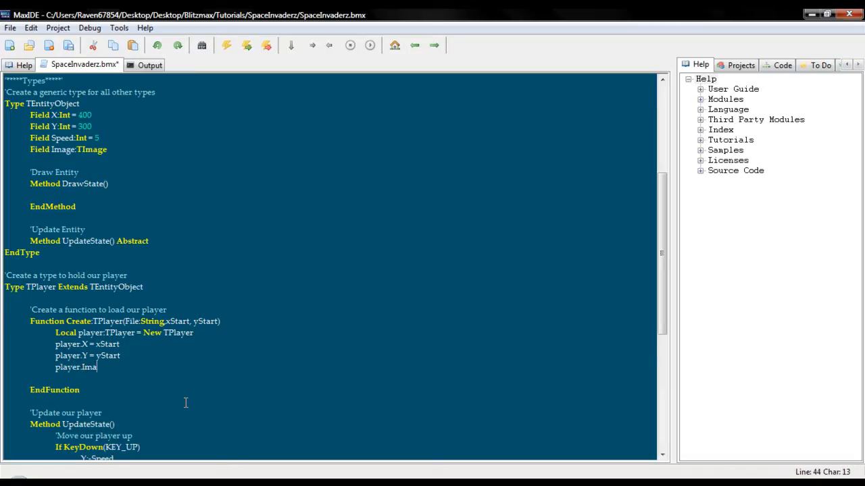
pyautogui.write('ge = LoadImage(f')
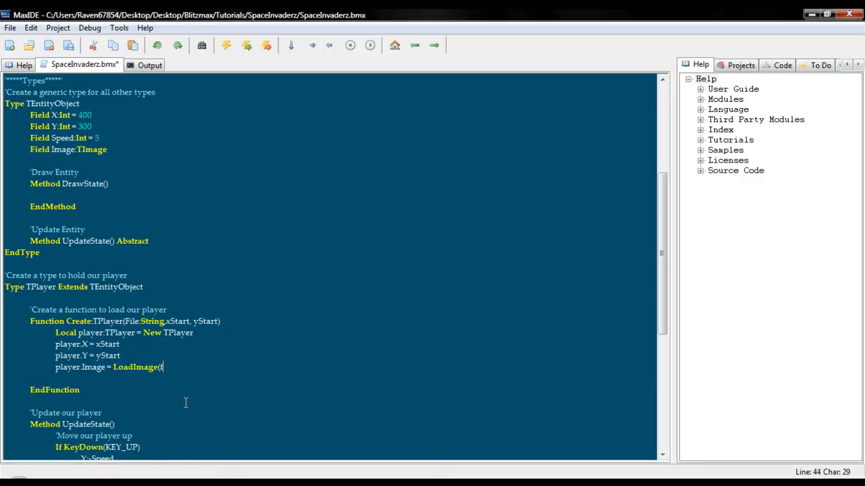
pyautogui.write('File)')
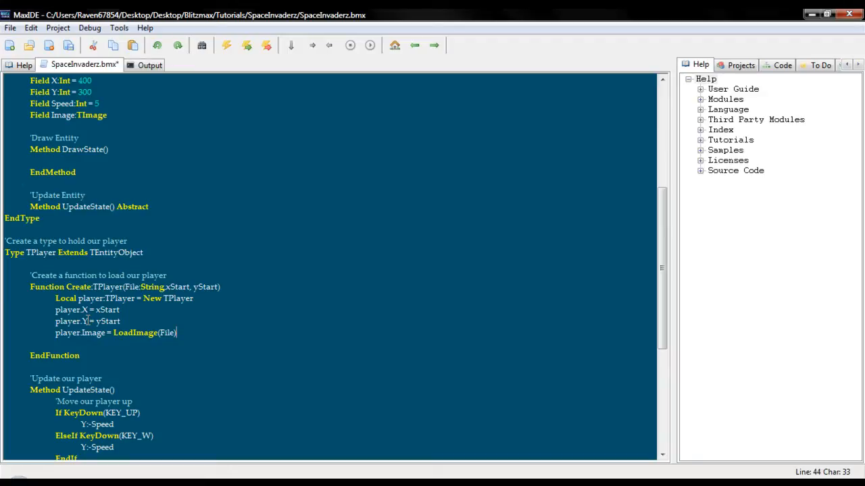
# Step: Add a commented If player.Image = Null check that prints an error message
pyautogui.scroll(3)
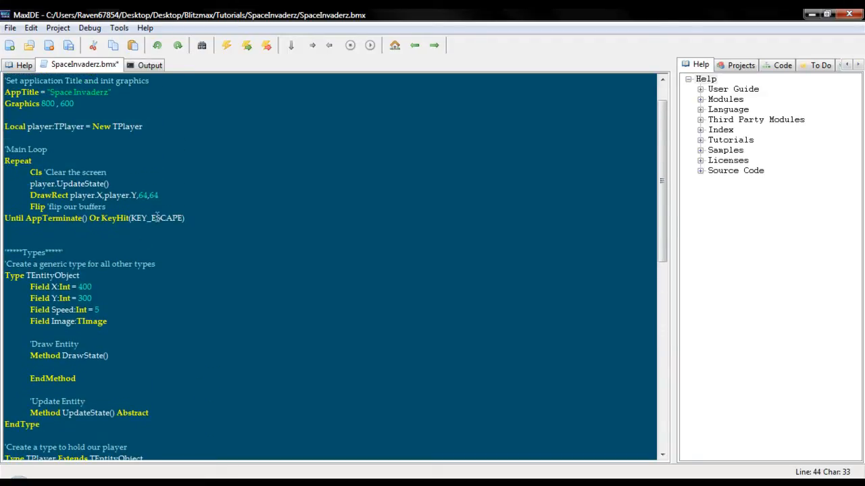
pyautogui.scroll(-3)
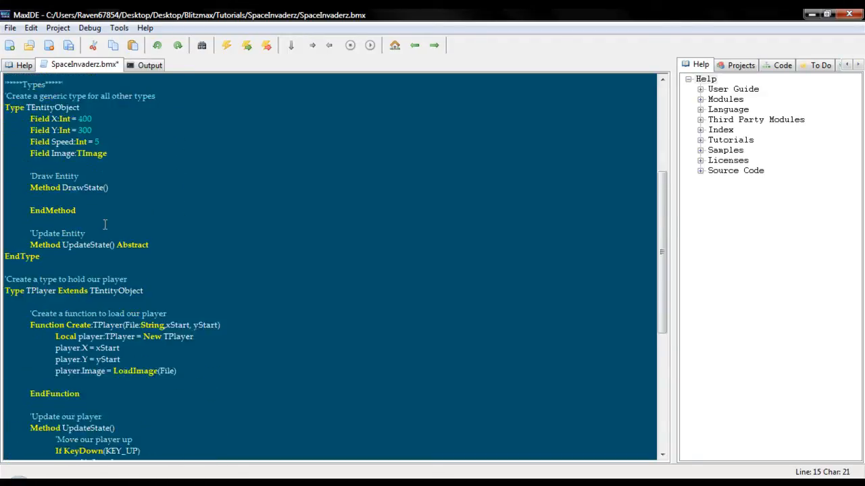
pyautogui.scroll(-3)
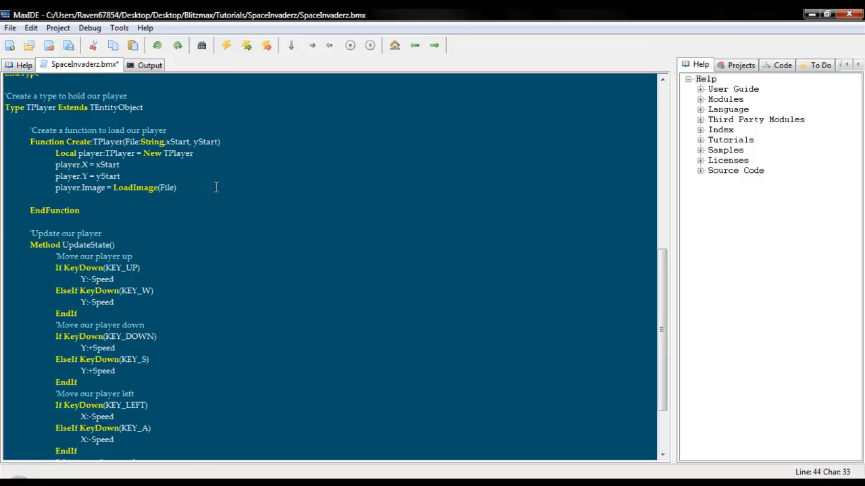
pyautogui.write("'C")
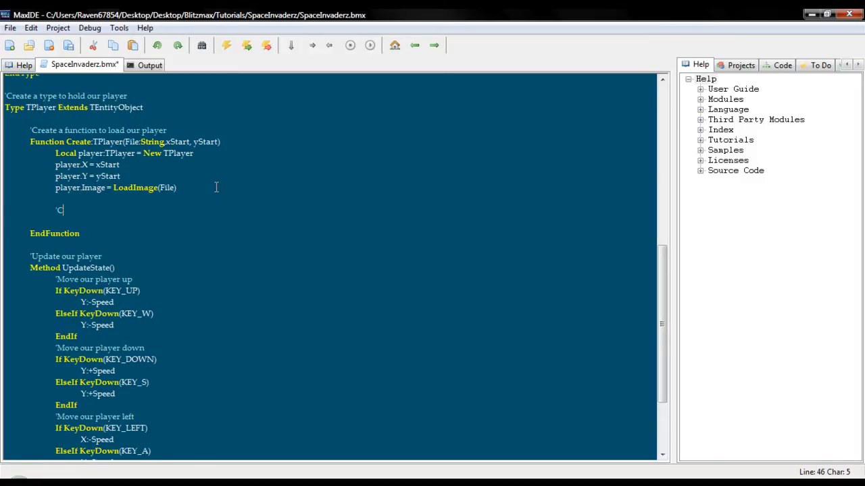
pyautogui.write('heck to see if image is loaded')
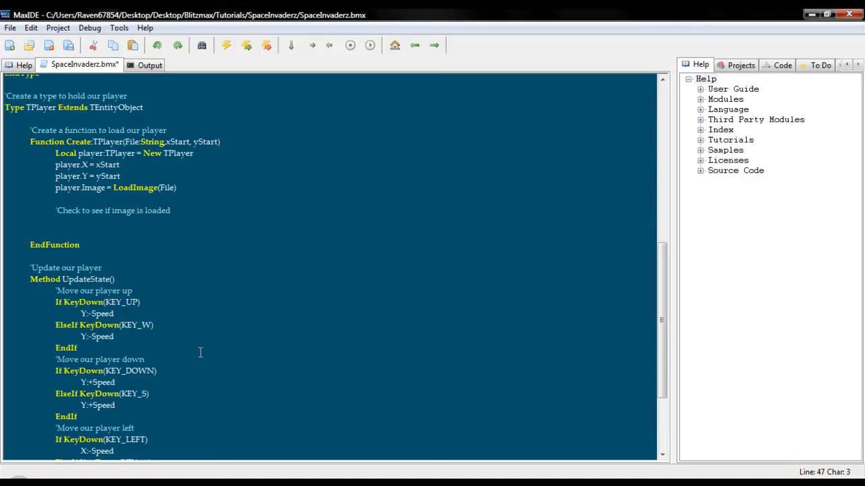
pyautogui.moveTo(222, 348)
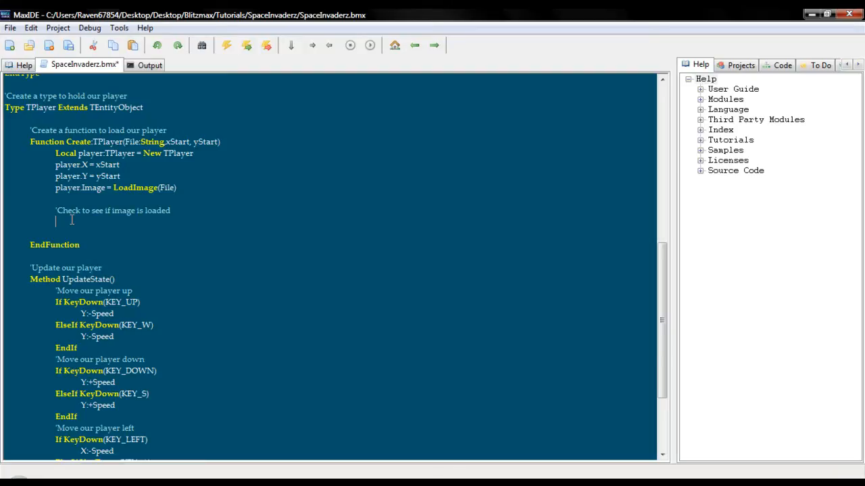
pyautogui.write('If player.')
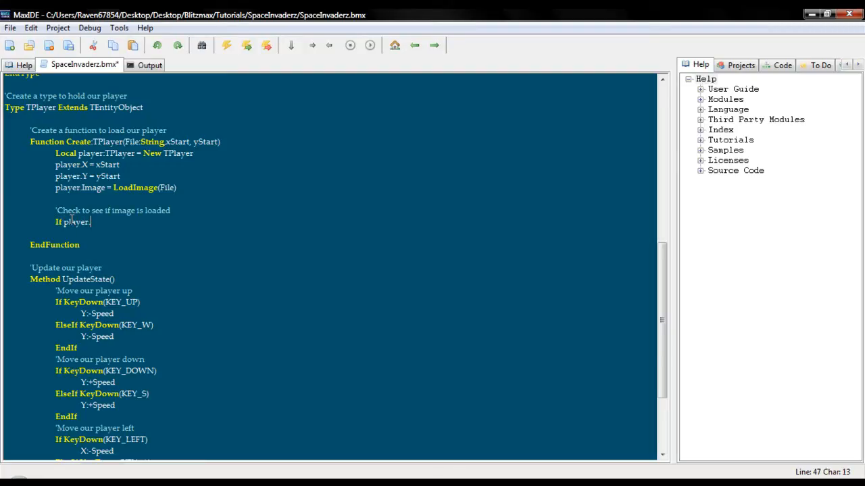
pyautogui.write('.Image = Null')
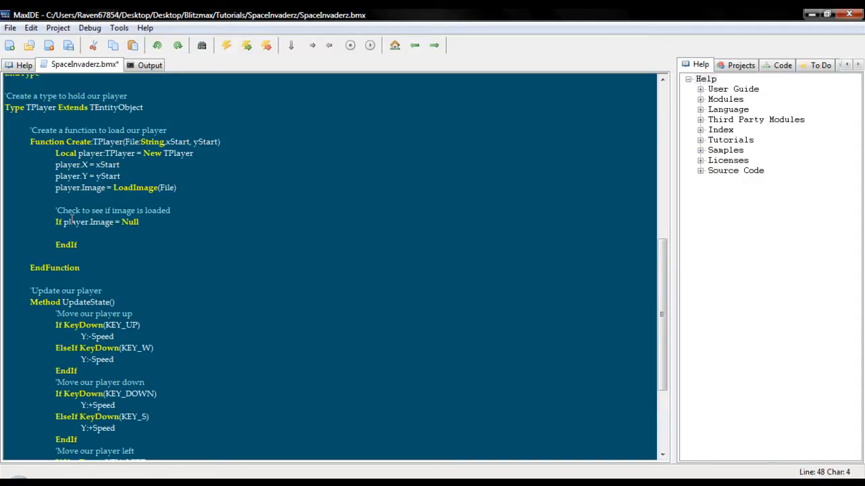
pyautogui.write('Print')
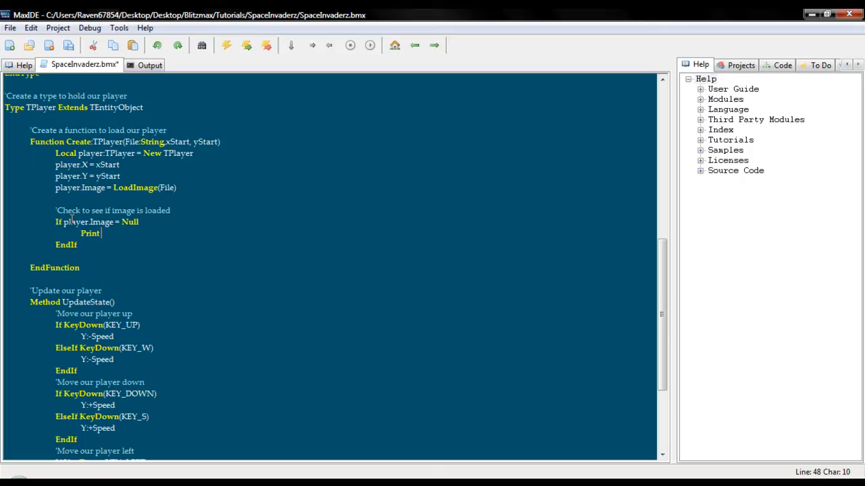
pyautogui.write('"Player not found')
pyautogui.write('End')
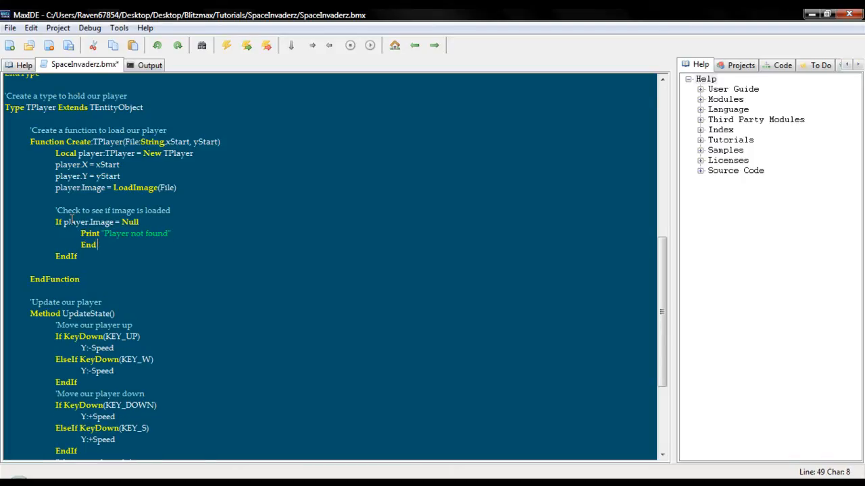
# Step: Add the exit comment, make the message 'player.png not found', and Return player
pyautogui.write("'Exit the progr")
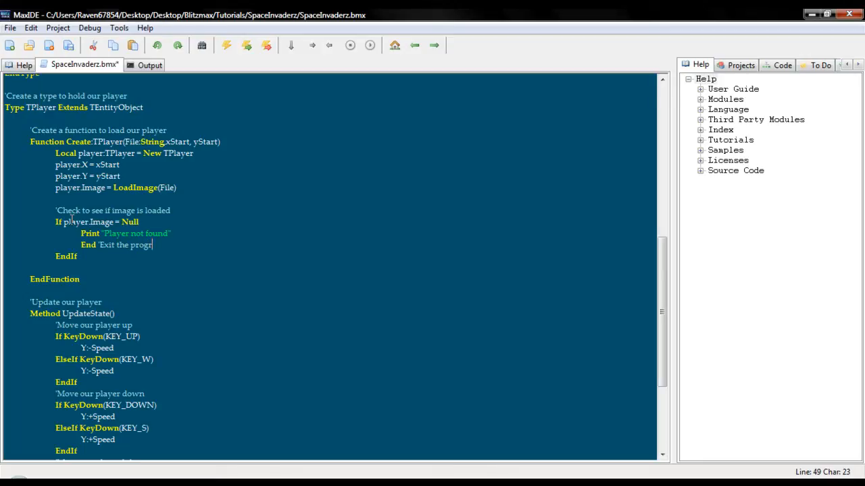
pyautogui.write('am')
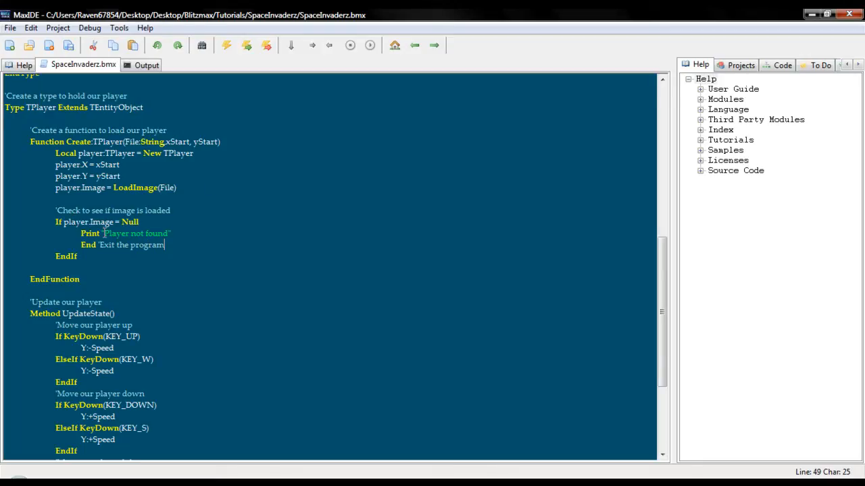
pyautogui.doubleClick(116, 233)
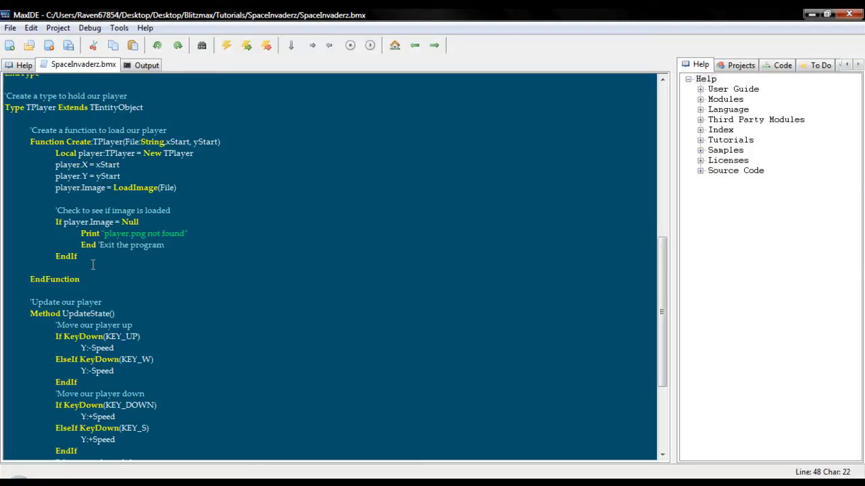
pyautogui.write('re')
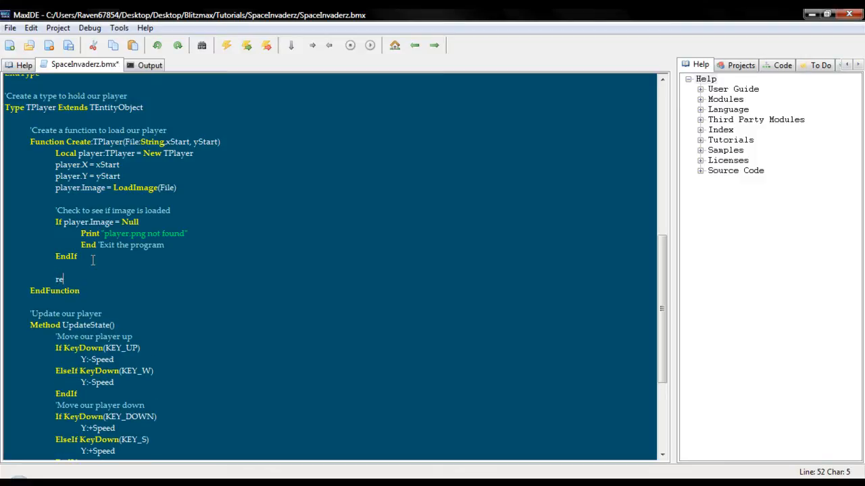
pyautogui.write('turn player')
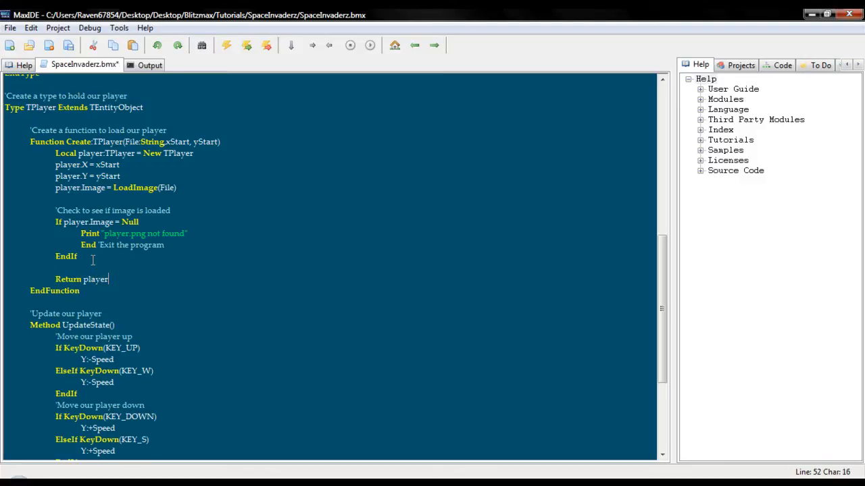
pyautogui.scroll(3)
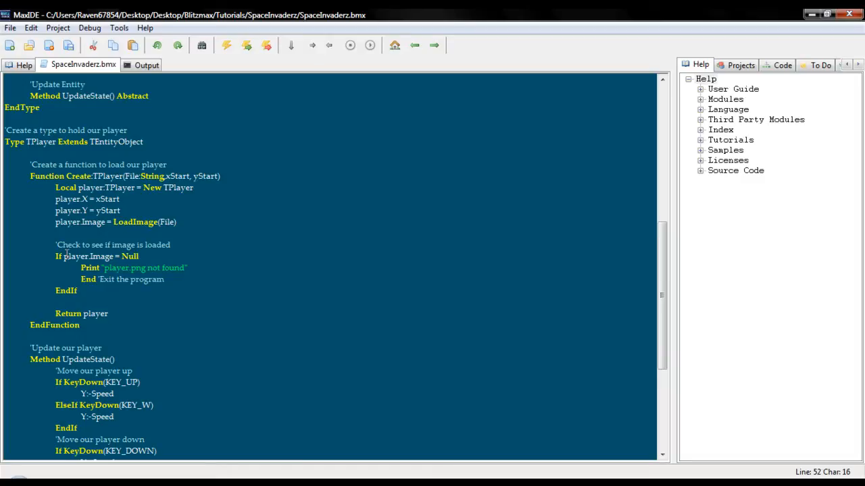
pyautogui.moveTo(117, 271)
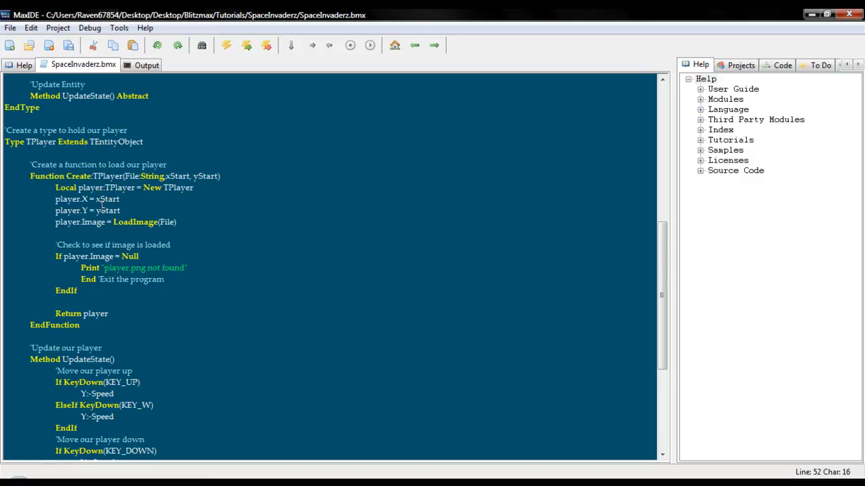
# Step: Type DrawImage Image, X, Y inside TEntityObject's DrawState method
pyautogui.scroll(3)
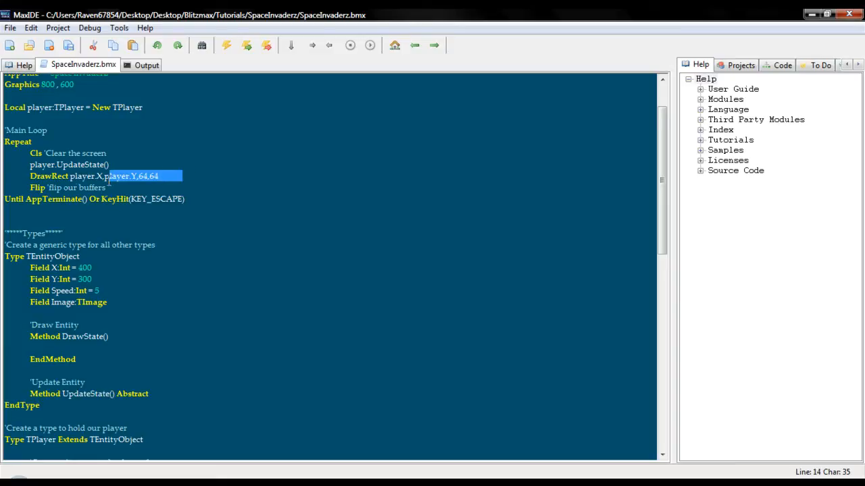
pyautogui.scroll(-3)
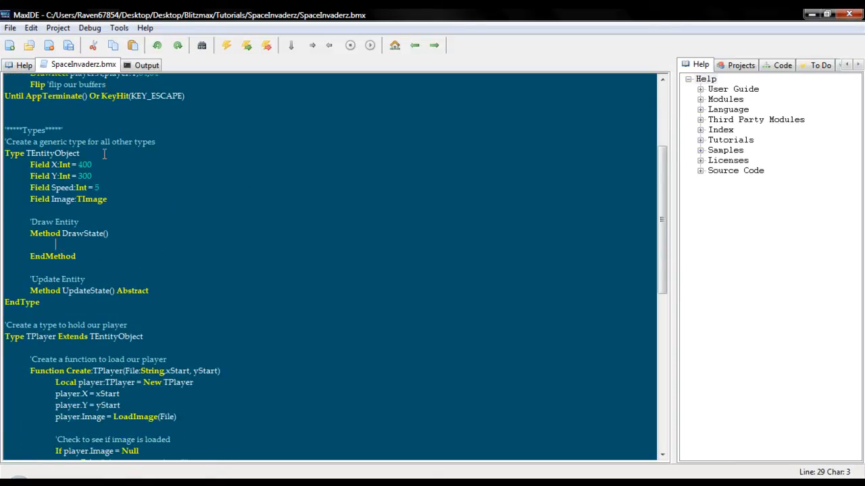
pyautogui.write('Draw')
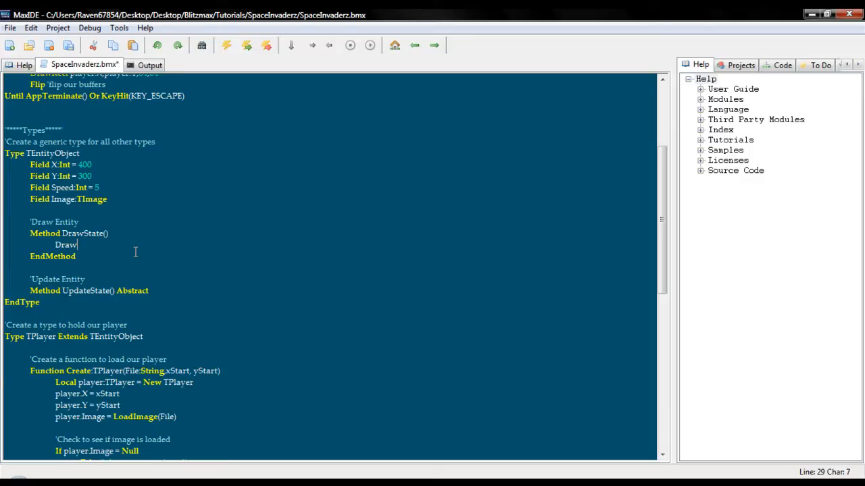
pyautogui.write('Image')
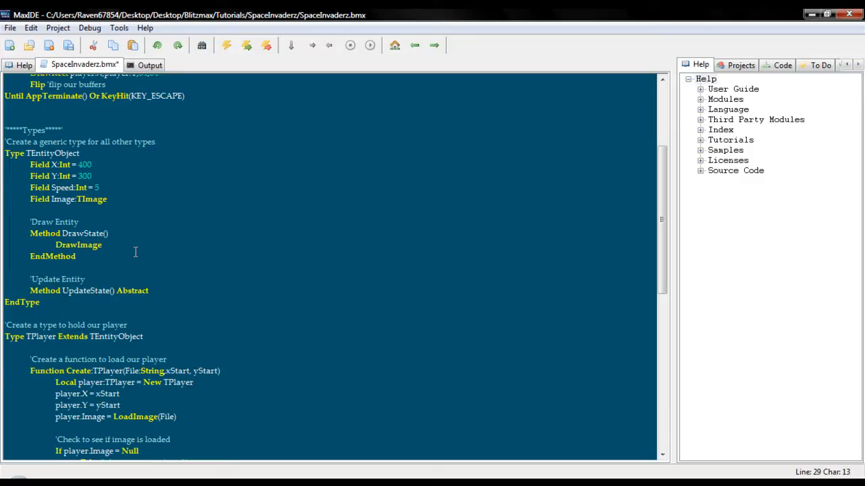
pyautogui.write('Image, X, Y')
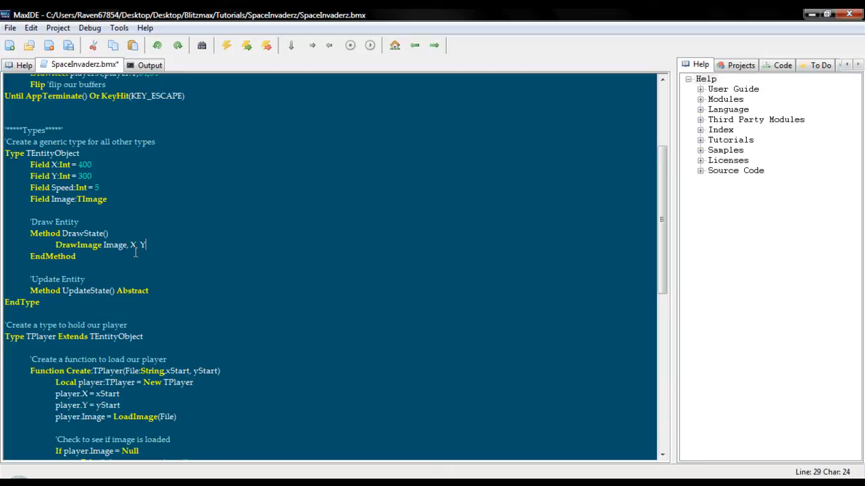
# Step: Replace the old player line with a commented Local player:TPlayer = TPlayer.Create("data/player.png",400,300)
pyautogui.scroll(3)
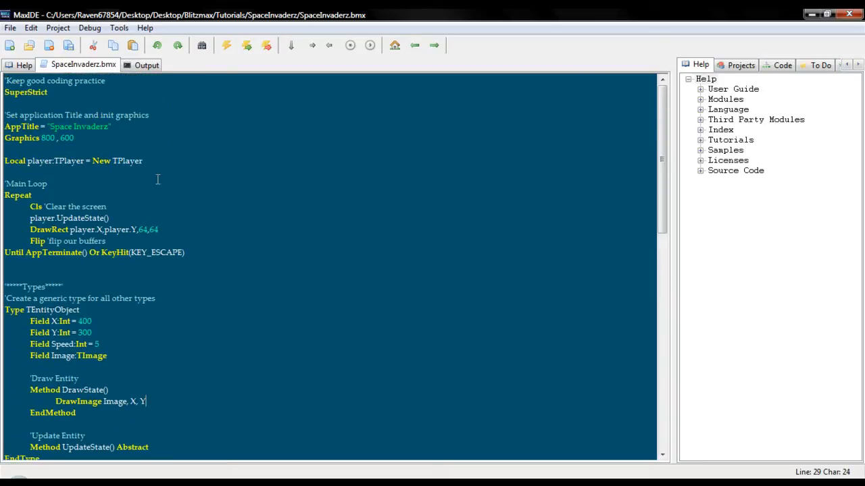
pyautogui.tripleClick(73, 160)
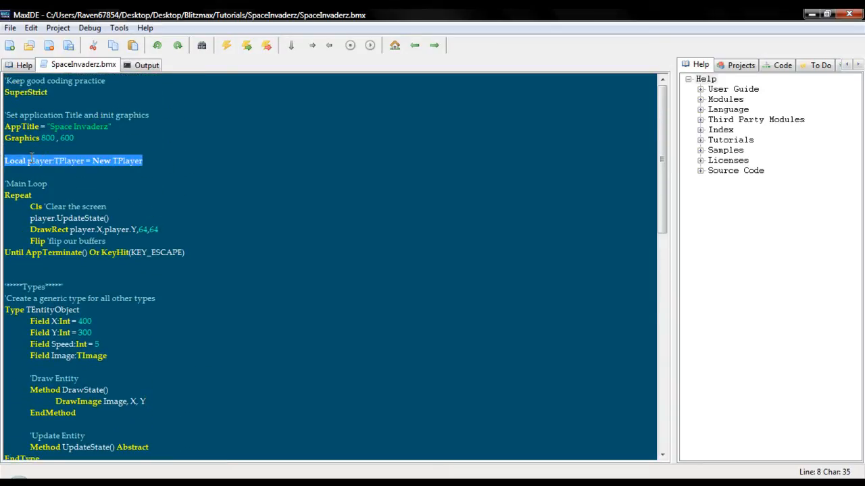
pyautogui.write('Load a')
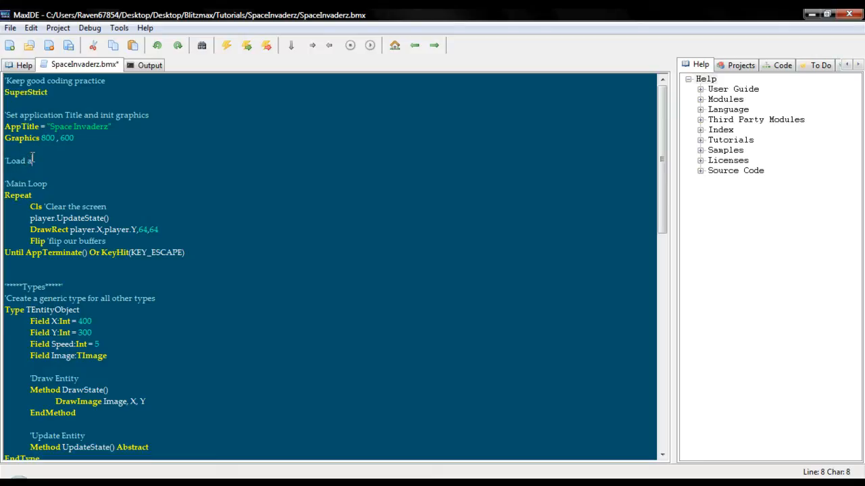
pyautogui.write('nd create our player')
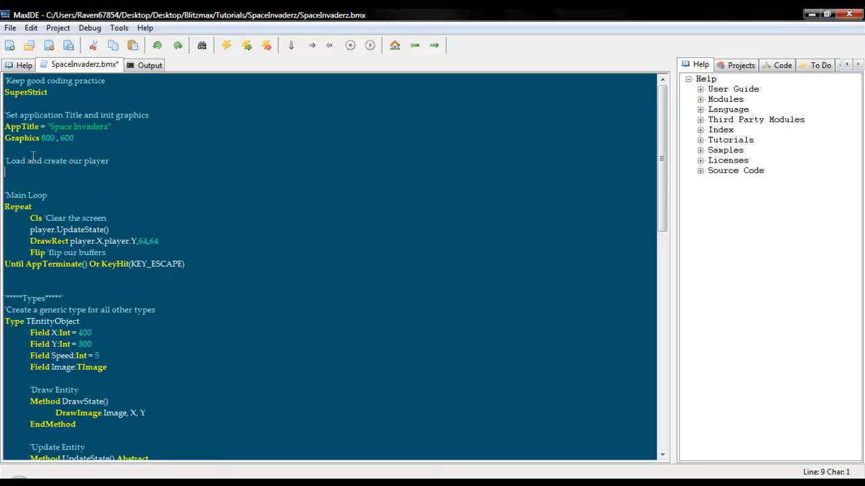
pyautogui.write('Local player')
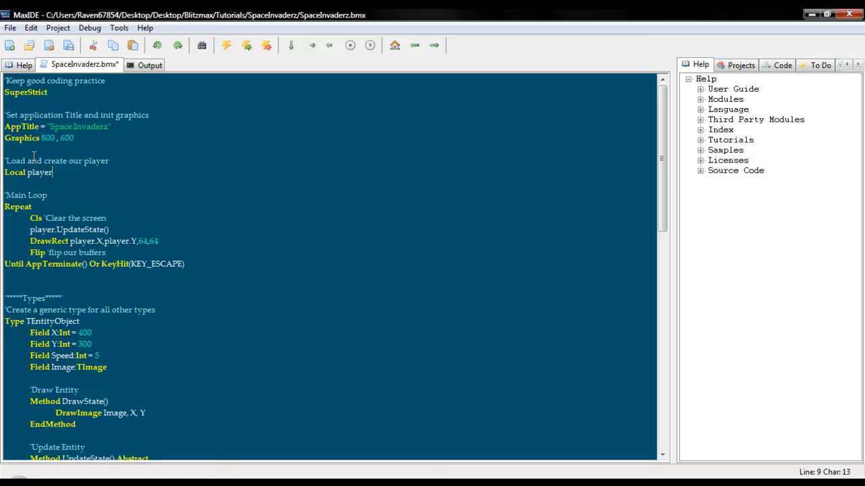
pyautogui.write(':Tplayer = T')
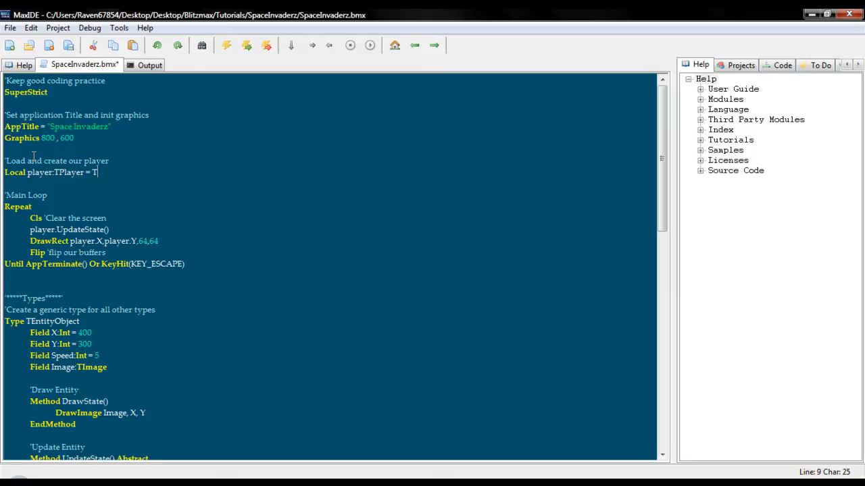
pyautogui.write('Player.Create(')
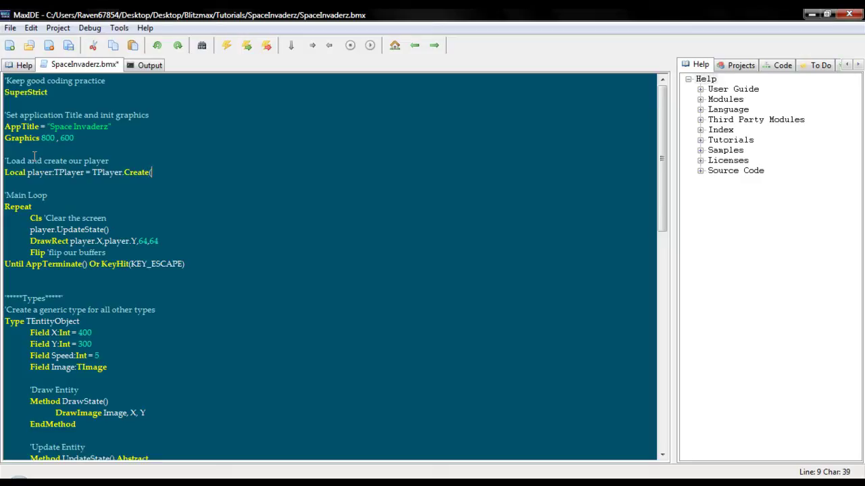
pyautogui.write('"data/player.png')
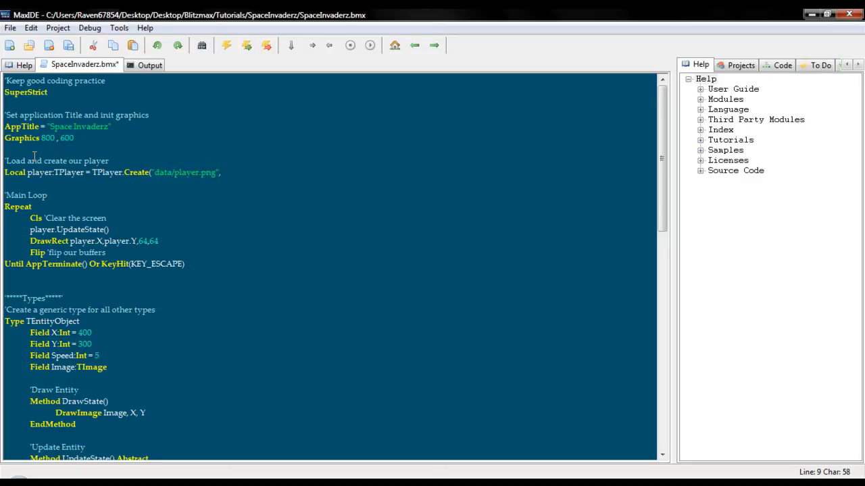
pyautogui.write(',400,')
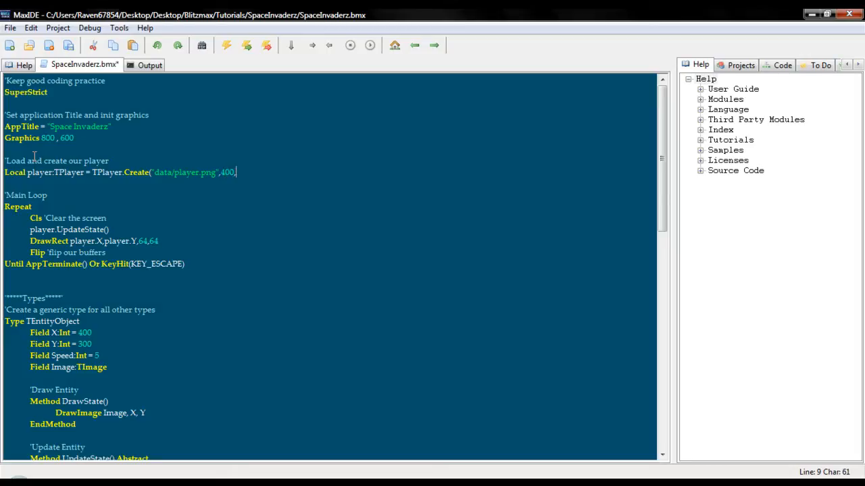
pyautogui.write('300)')
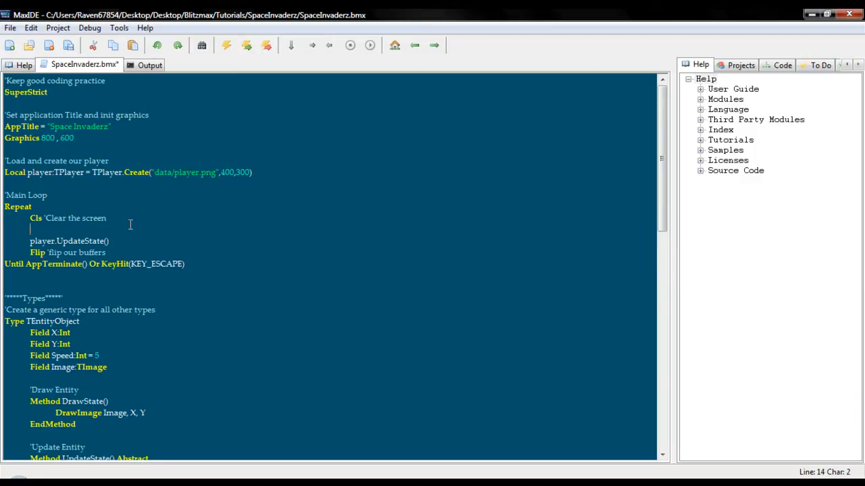
# Step: Add player.DrawState() inside the Repeat loop and build SpaceInvaderz
pyautogui.write('player.Dr')
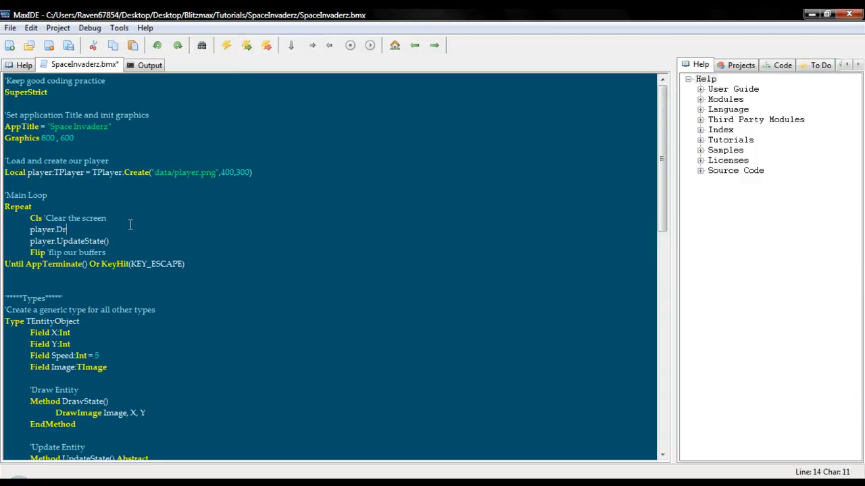
pyautogui.write('awState()')
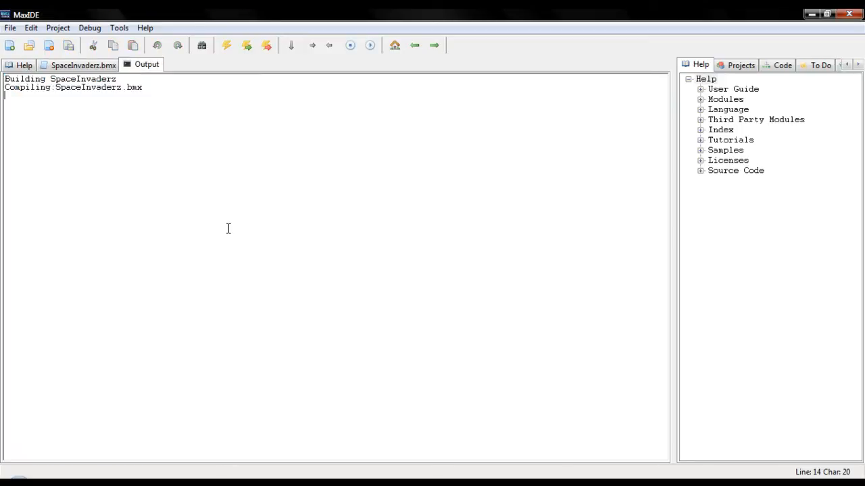
pyautogui.click(82, 65)
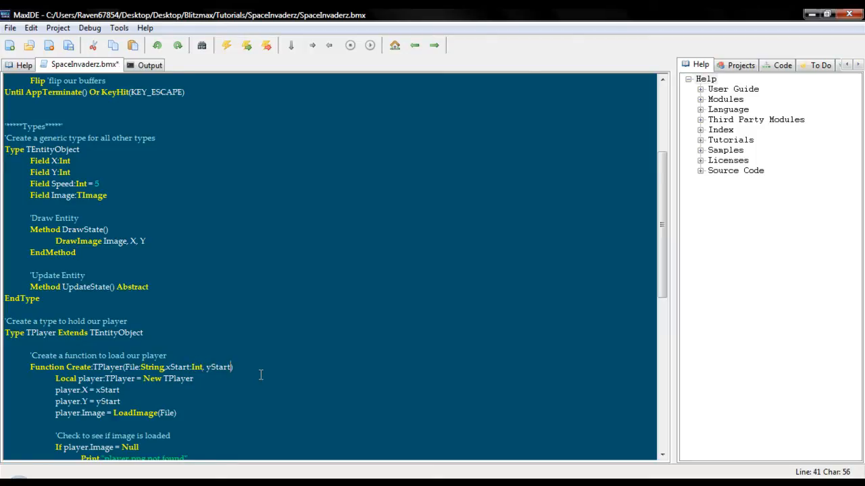
# Step: Change the Create function's yStart parameter to yStart:Int
pyautogui.write(':Int')
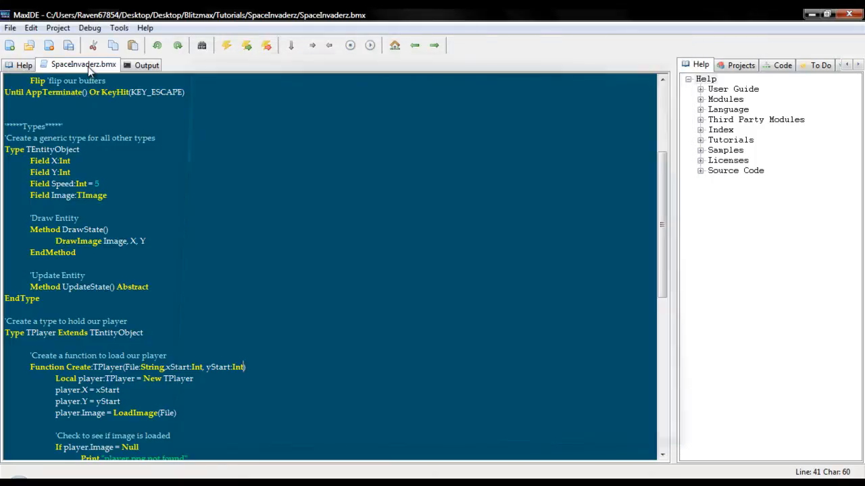
pyautogui.scroll(3)
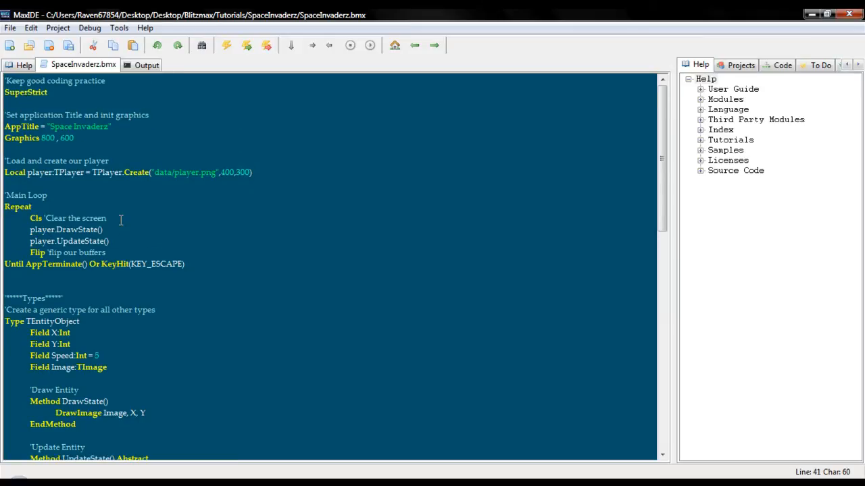
pyautogui.scroll(-3)
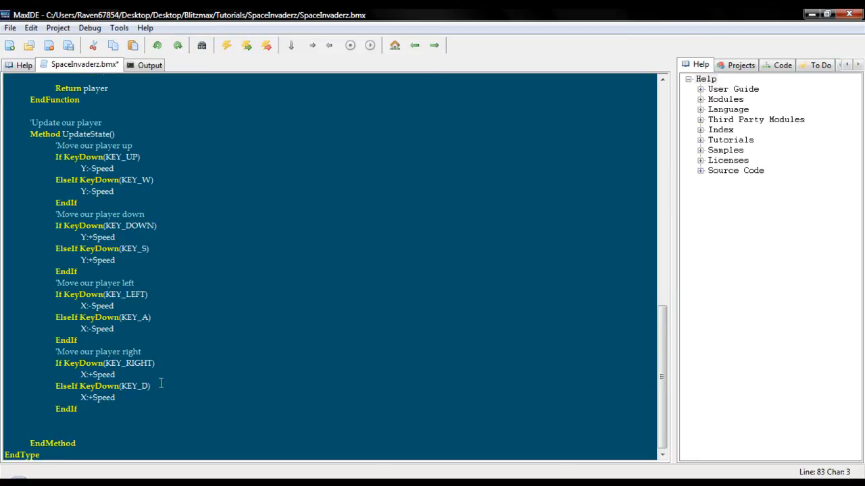
# Step: Add the comment 'Check for screen boundries' at the end of UpdateState
pyautogui.write("'C")
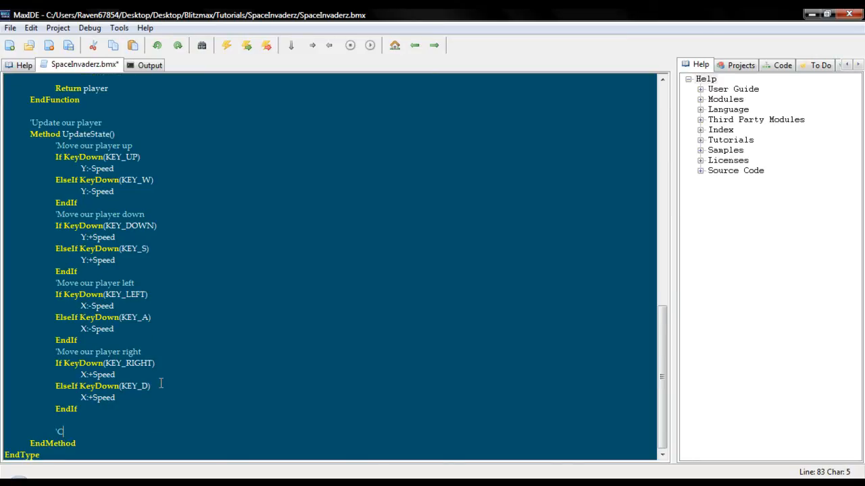
pyautogui.write('heck for scr')
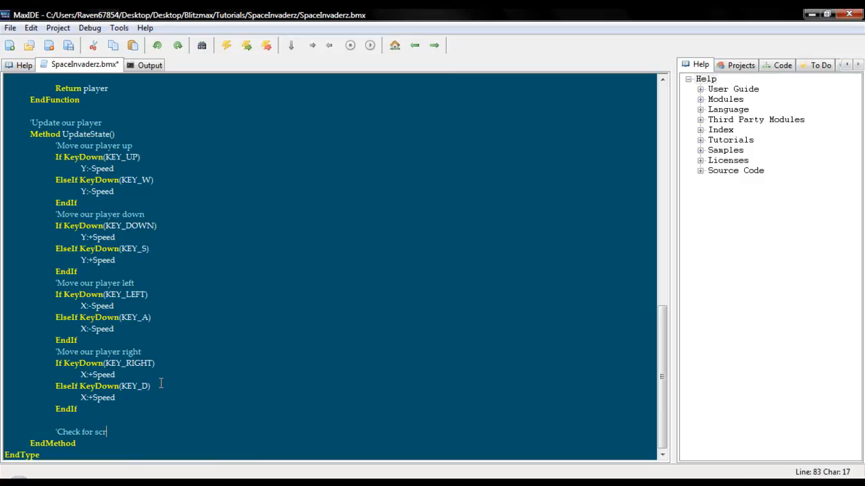
pyautogui.write('een boundries')
pyautogui.write('If')
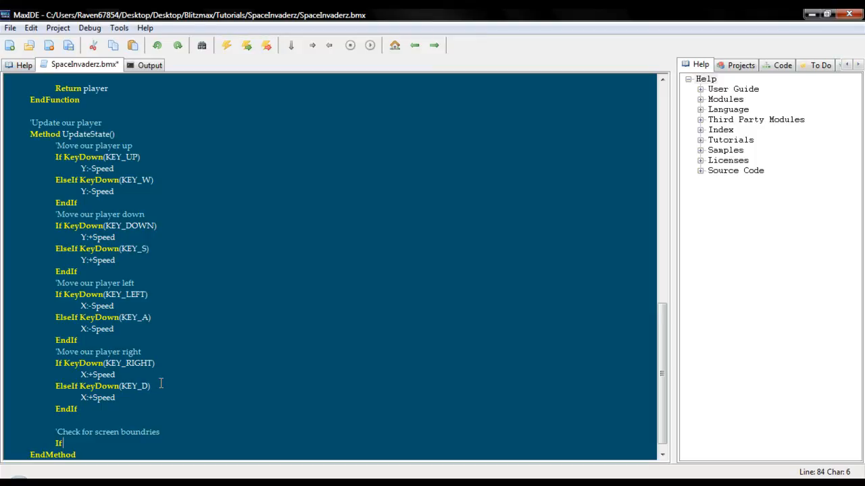
# Step: Clamp X with If X < 0 Then X = 0 and If X > 736 Then X = 736
pyautogui.write('X')
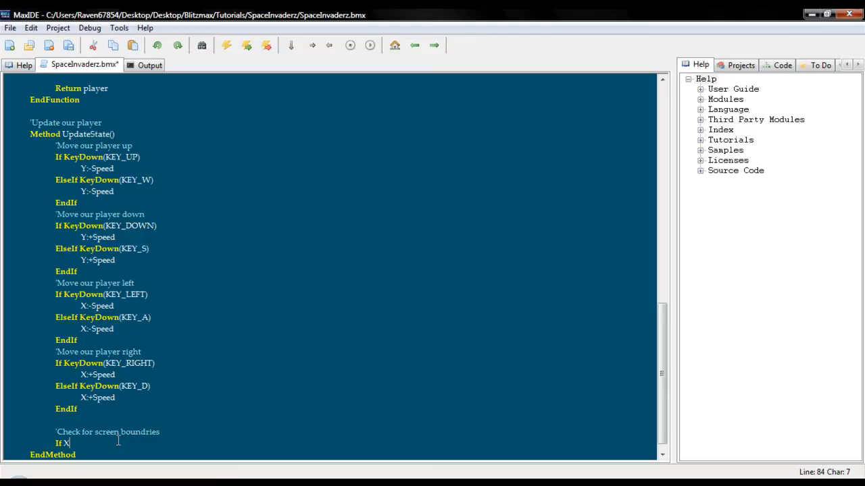
pyautogui.write('< 0 Then X = 0')
pyautogui.write('If X')
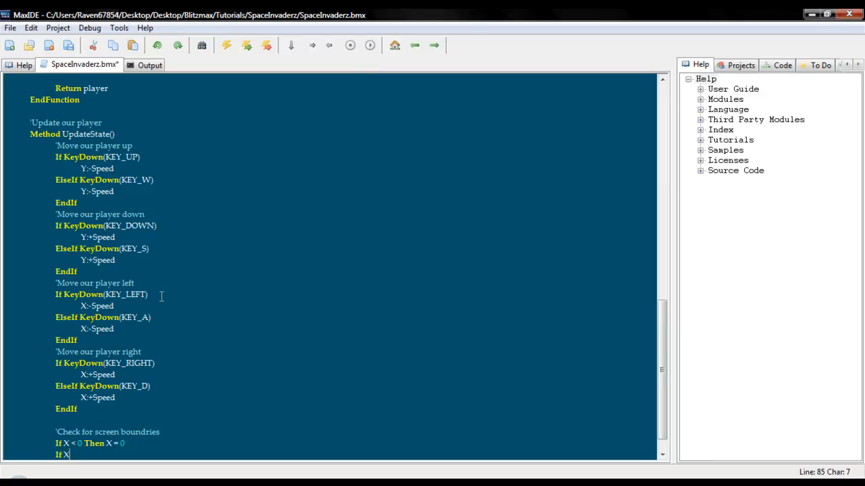
pyautogui.write('>')
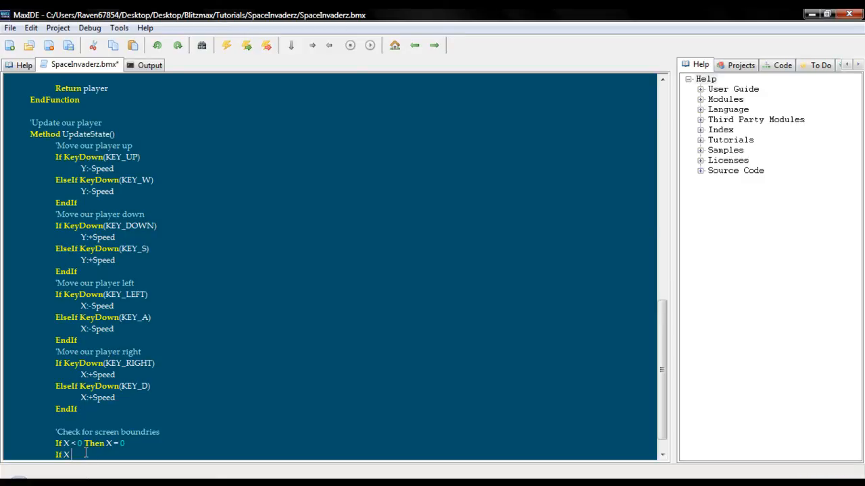
pyautogui.write('> 736 Then X')
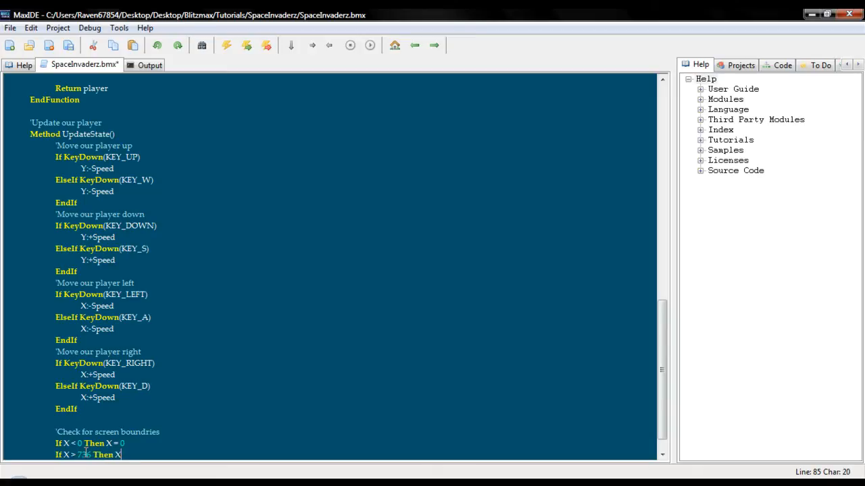
pyautogui.write('= 736')
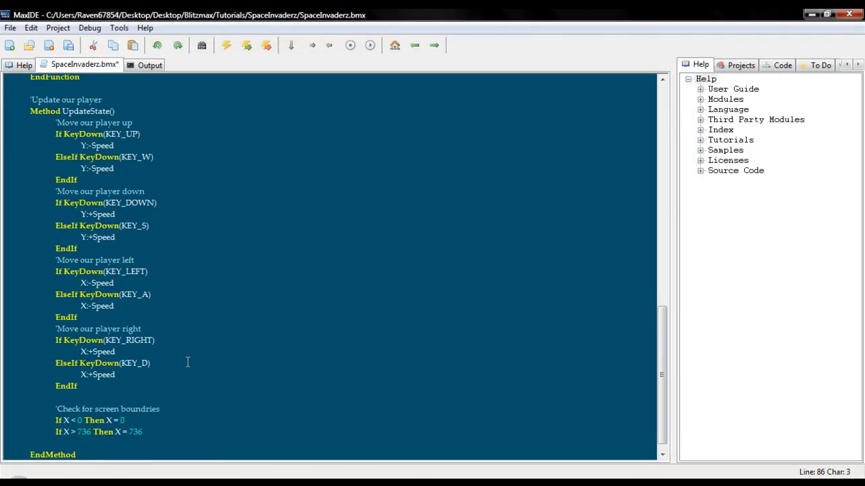
# Step: Add If Y < 0 Then Y = 0 and If Y > 536 Then Y = 536
pyautogui.write('If Y >')
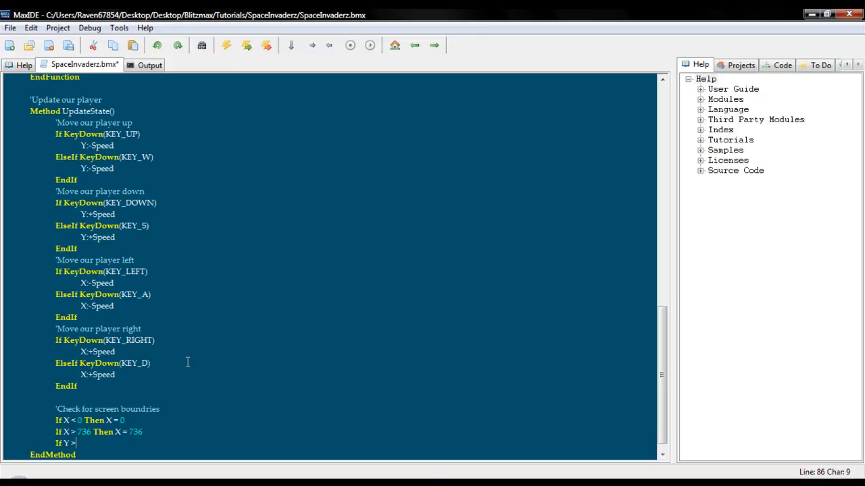
pyautogui.write('< 0 Then Y = 0')
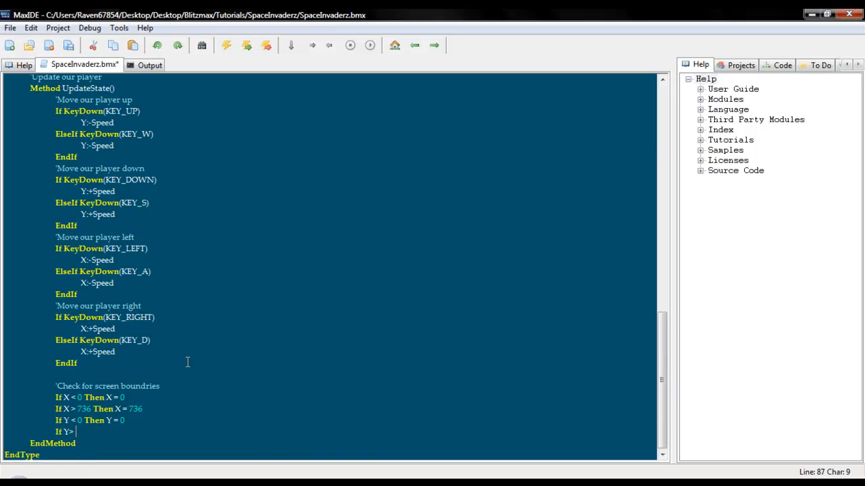
pyautogui.write('536 Then Y')
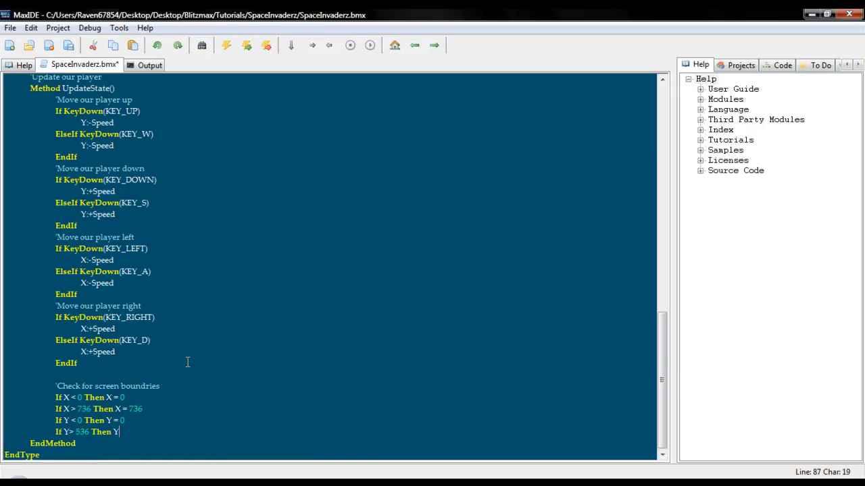
pyautogui.write('= 536')
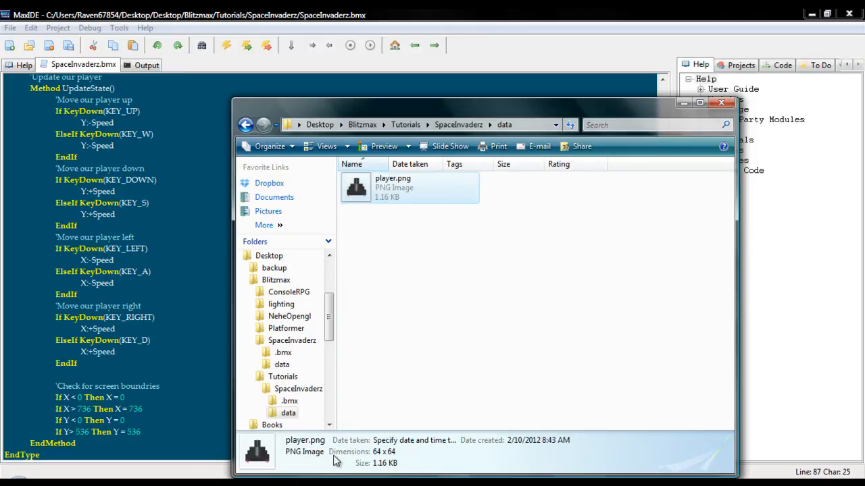
pyautogui.moveTo(377, 461)
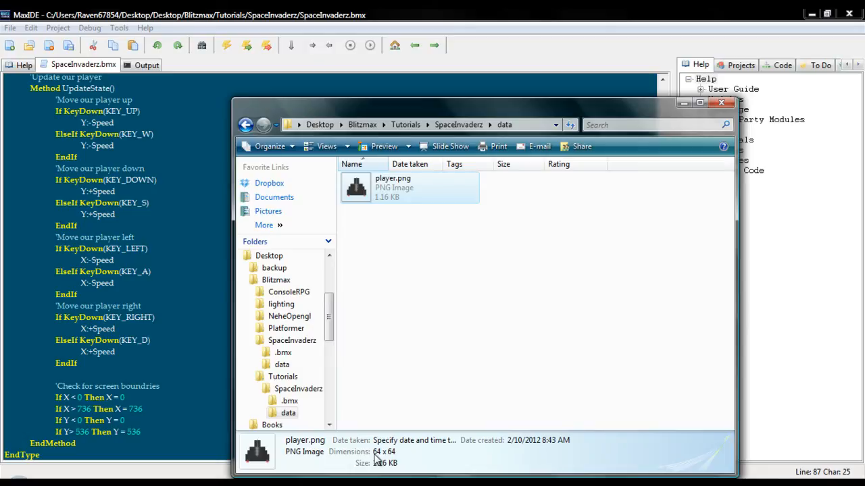
pyautogui.moveTo(345, 460)
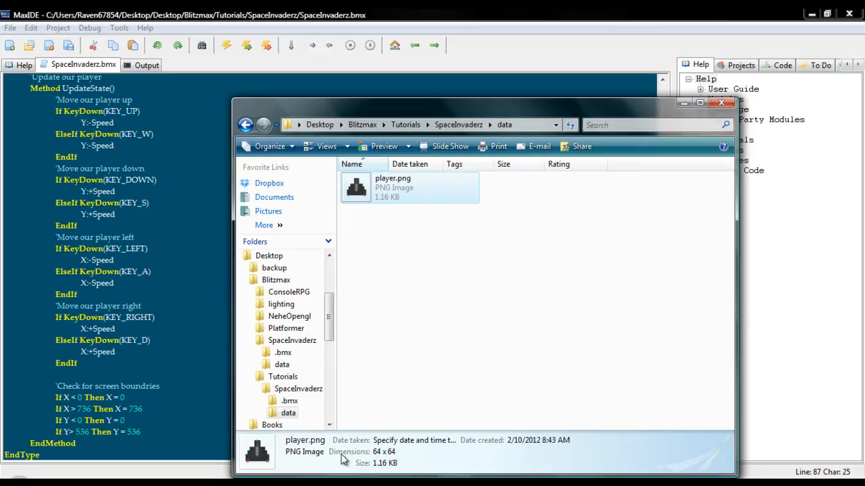
pyautogui.moveTo(426, 460)
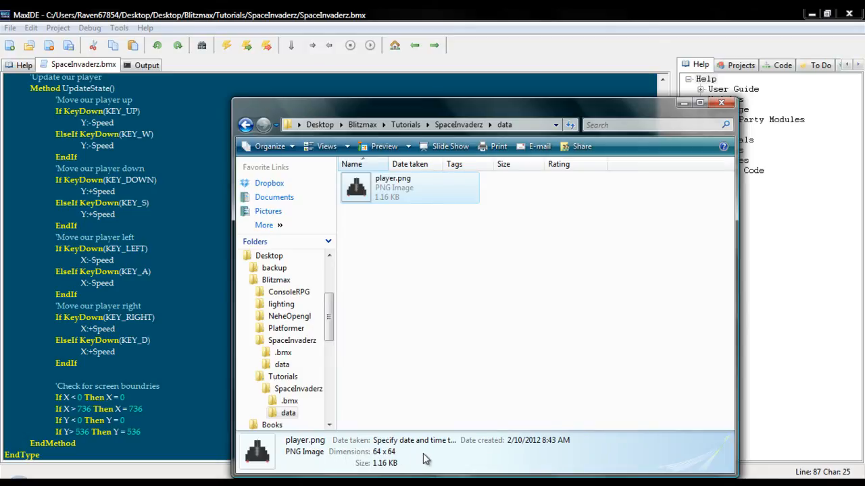
# Step: Return to the SpaceInvaderz.bmx window and scroll up through the code to SuperStrict
pyautogui.click(721, 103)
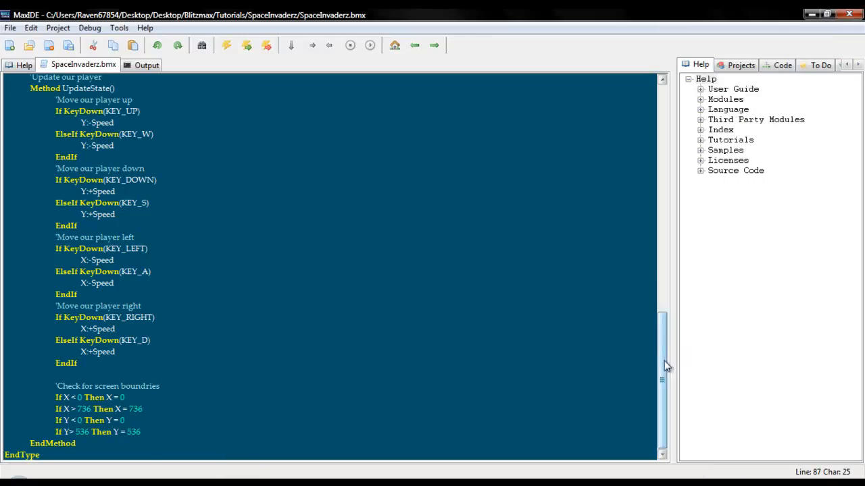
pyautogui.scroll(3)
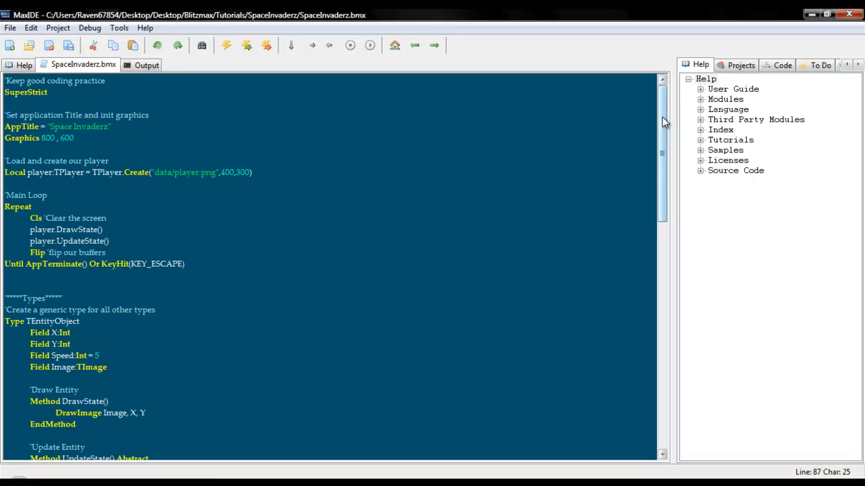
pyautogui.scroll(-3)
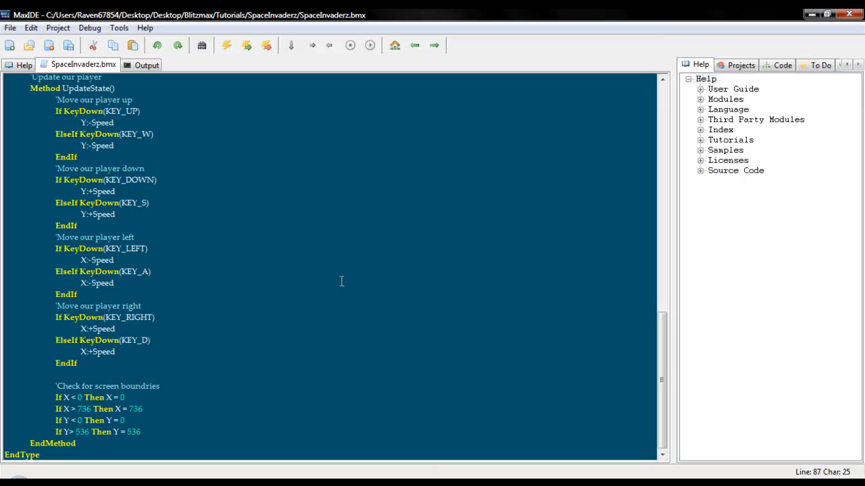
pyautogui.scroll(3)
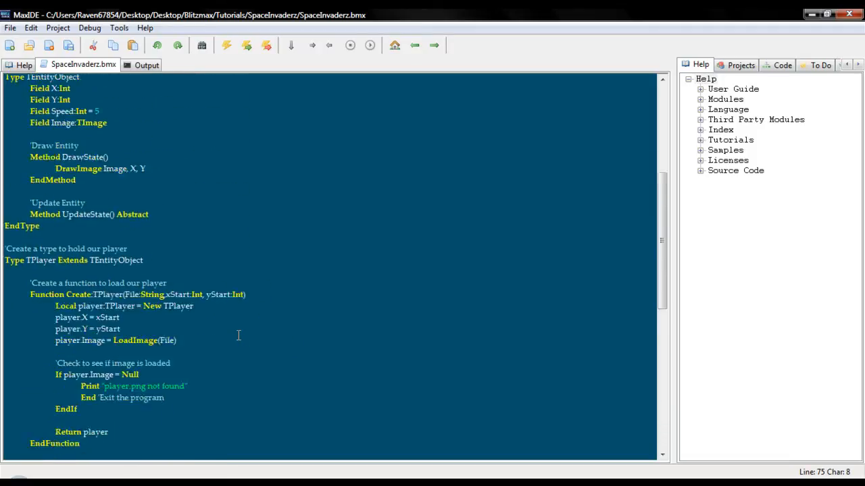
pyautogui.scroll(3)
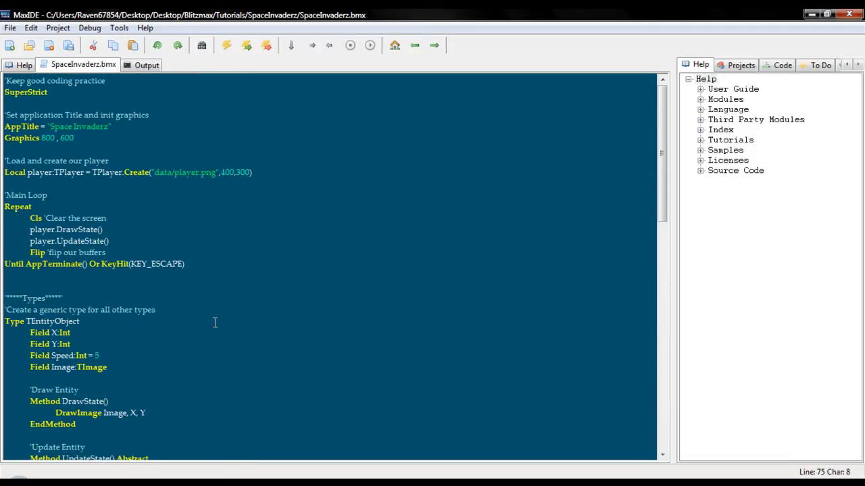